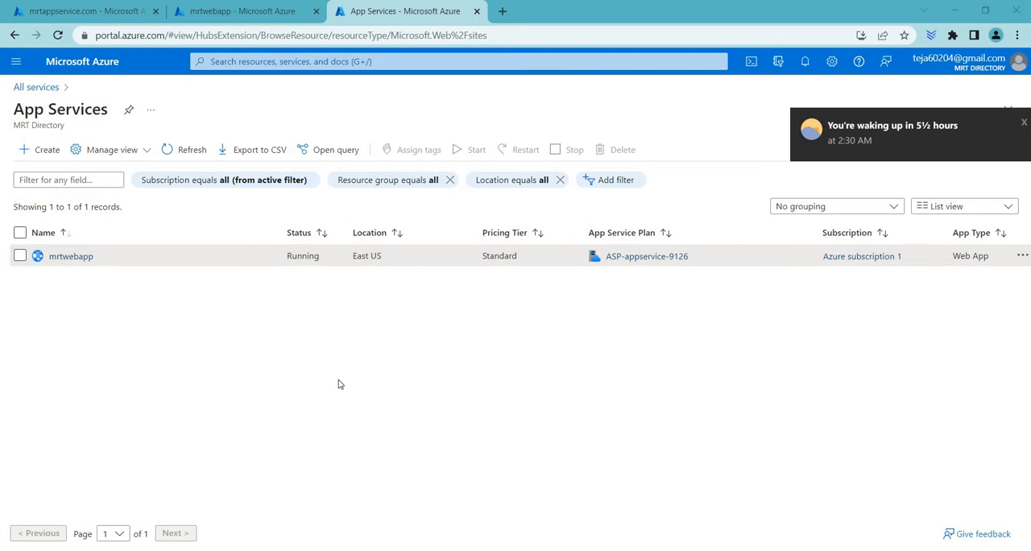
mouse_move(90, 287)
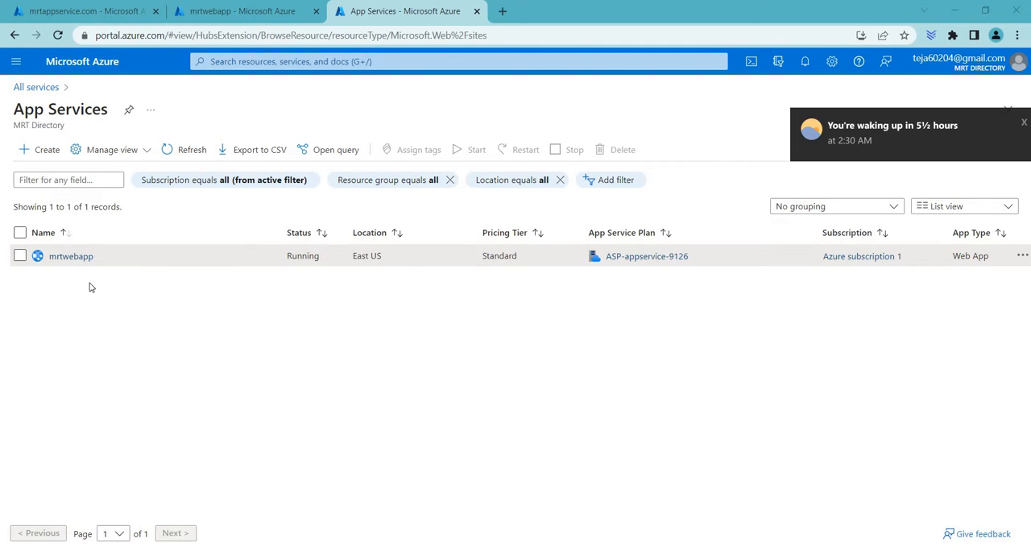
mouse_move(95, 293)
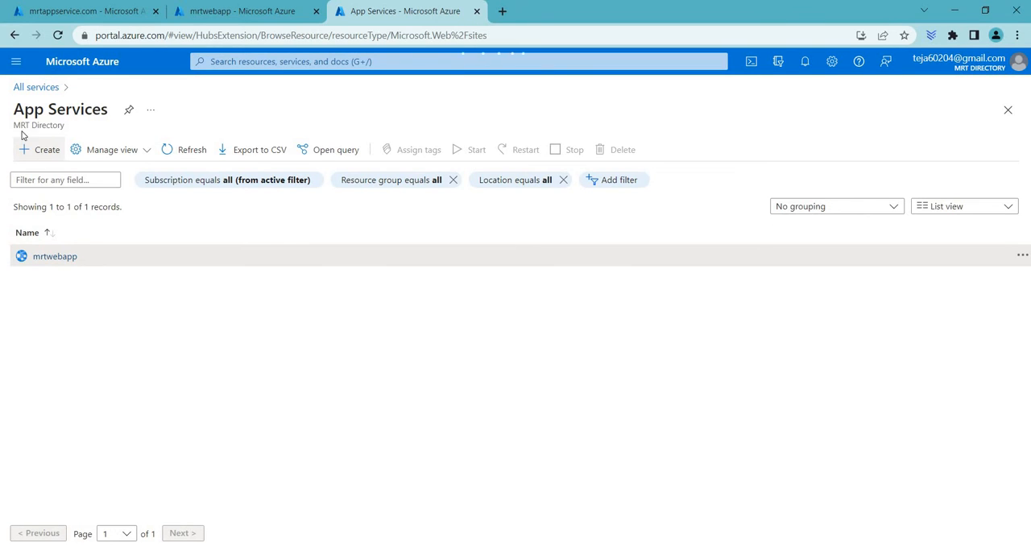
- Start a new web app and assign it to the appservice resource group
left_click(38, 149)
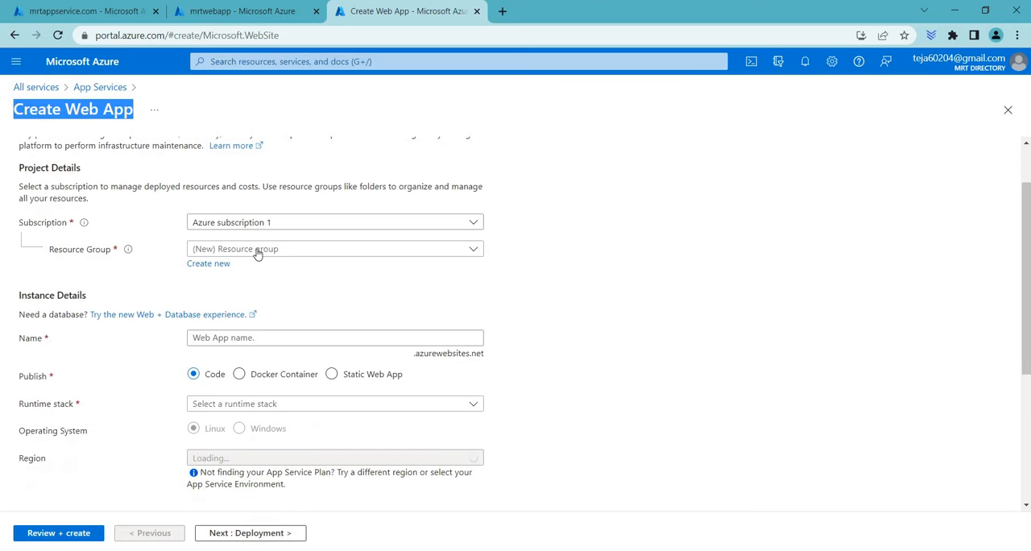
left_click(334, 248)
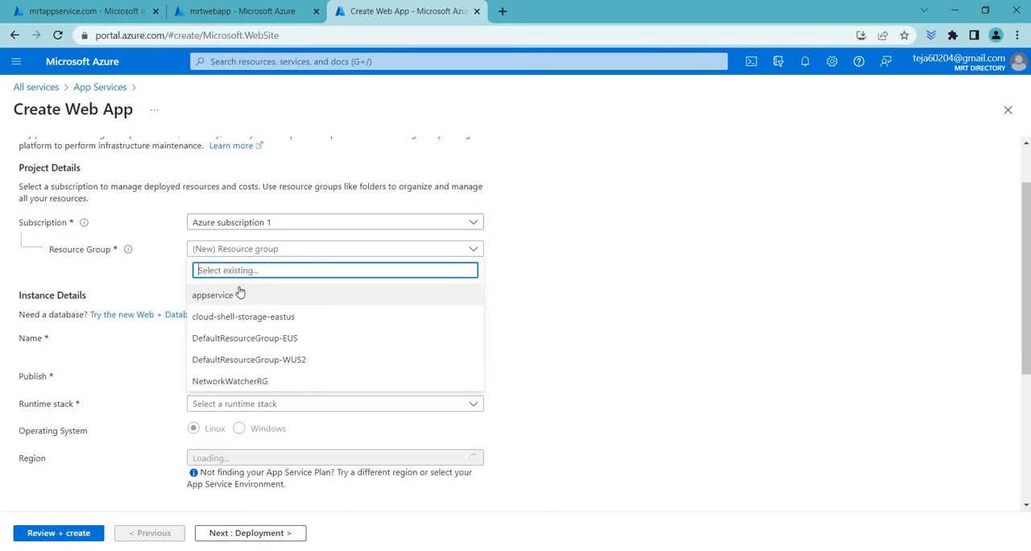
mouse_move(203, 300)
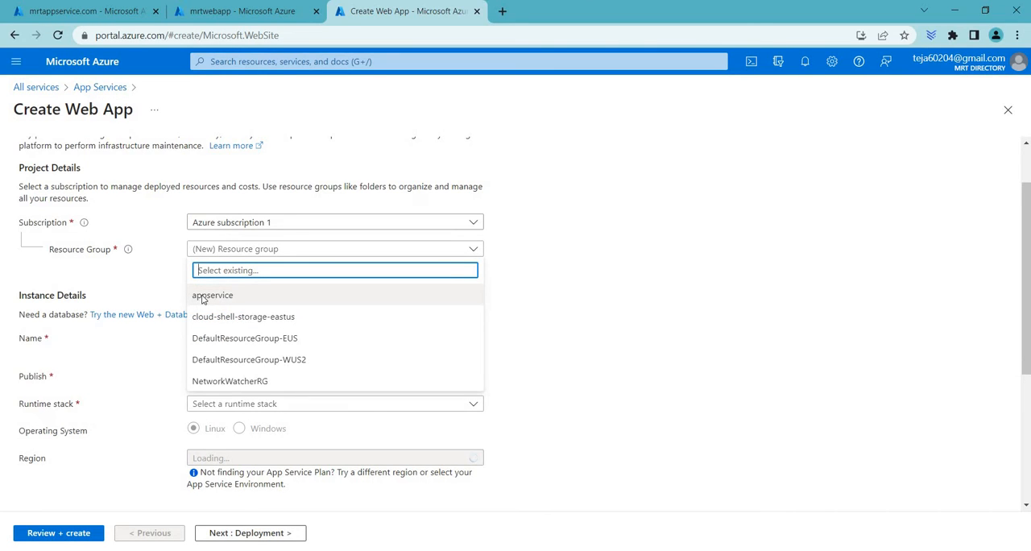
left_click(213, 294)
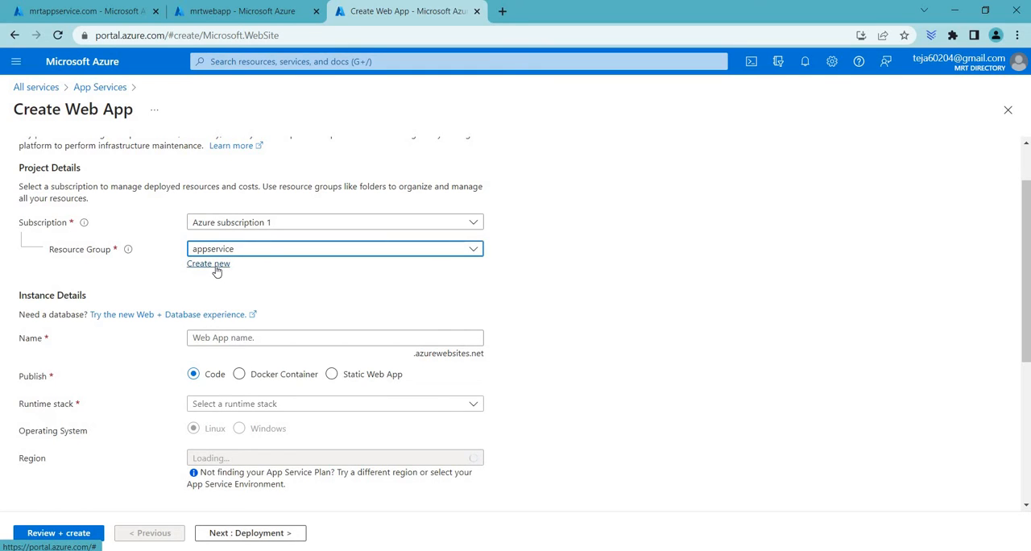
left_click(207, 264)
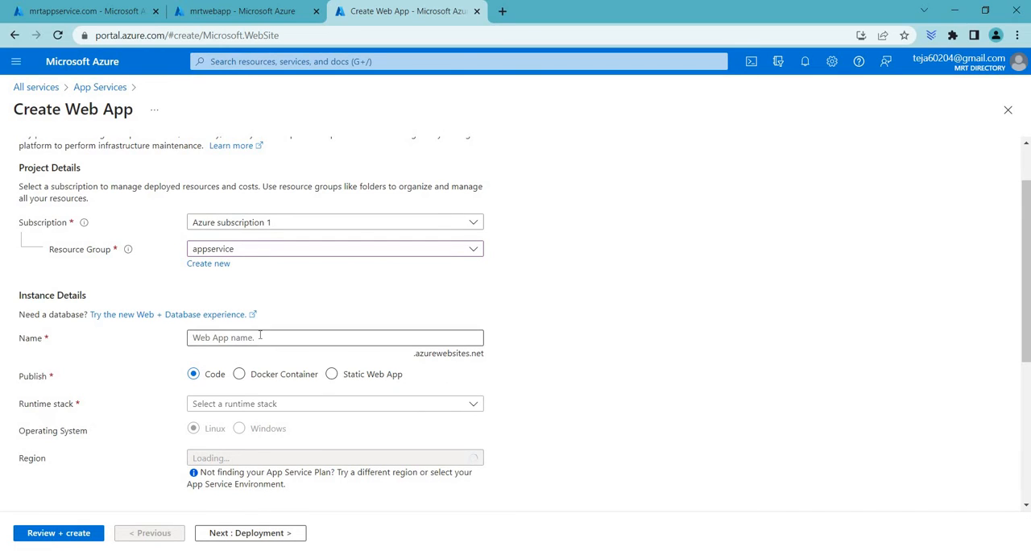
- Name the new web app mrtapp1
left_click(335, 336)
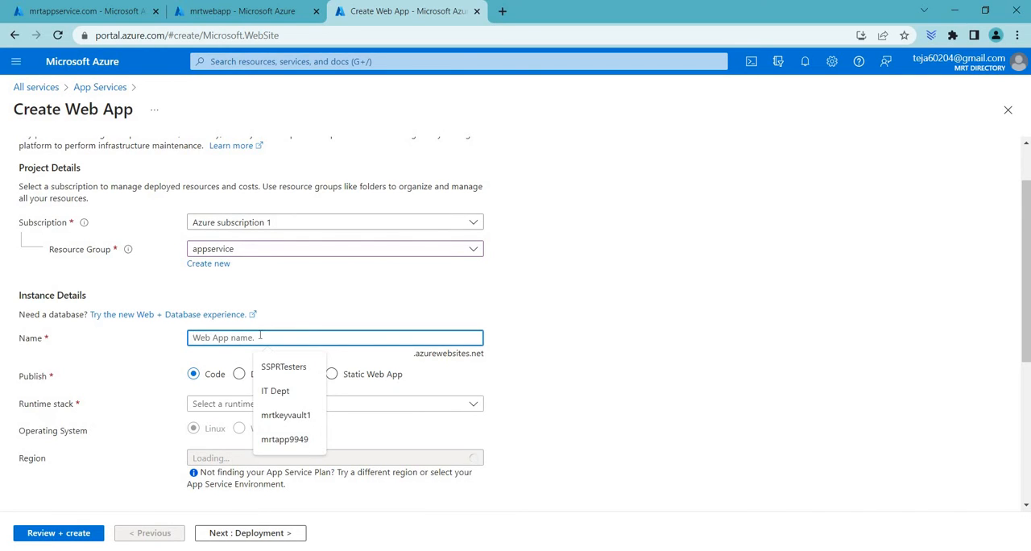
type("mrtapp1")
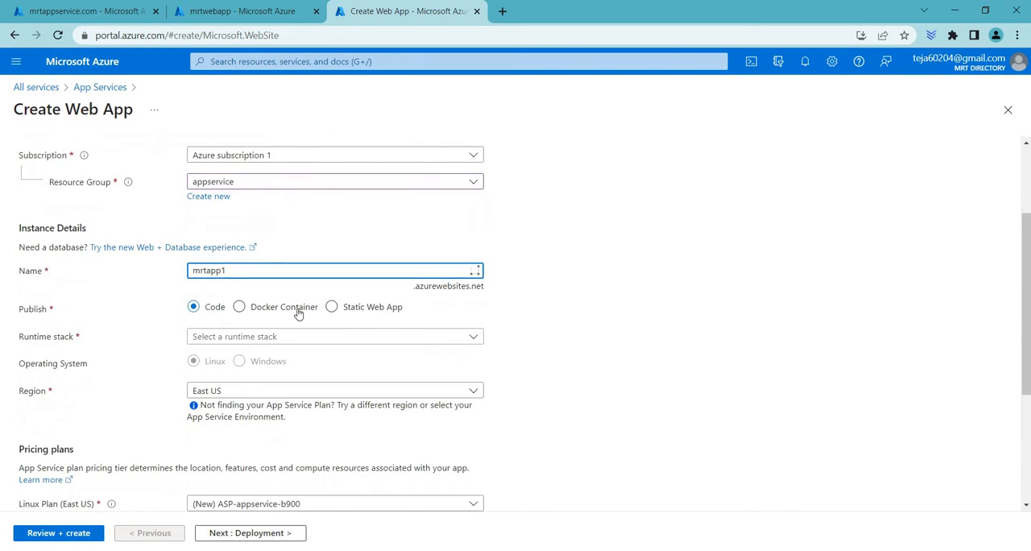
- Choose .NET 6 (LTS) as the runtime stack for the new web app
left_click(335, 336)
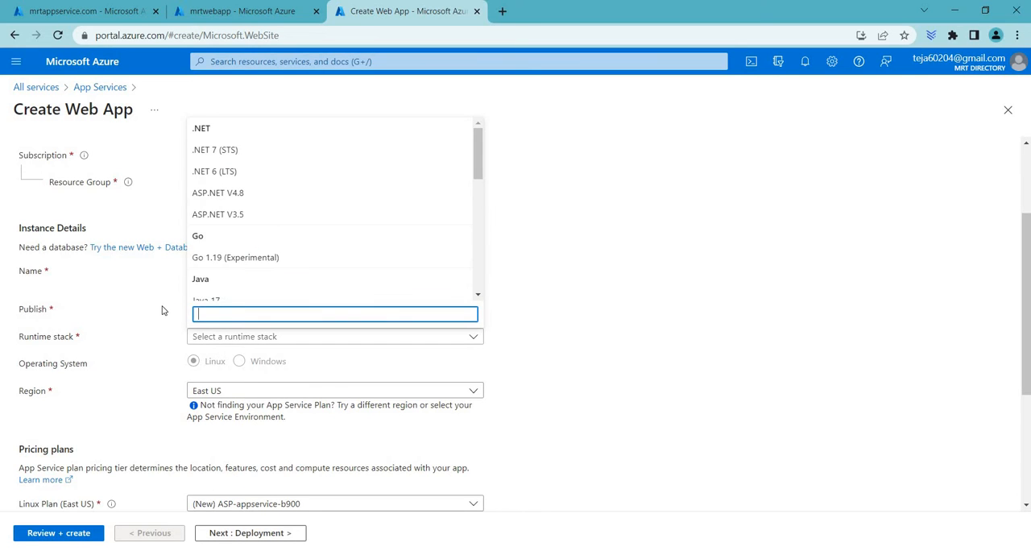
mouse_move(233, 171)
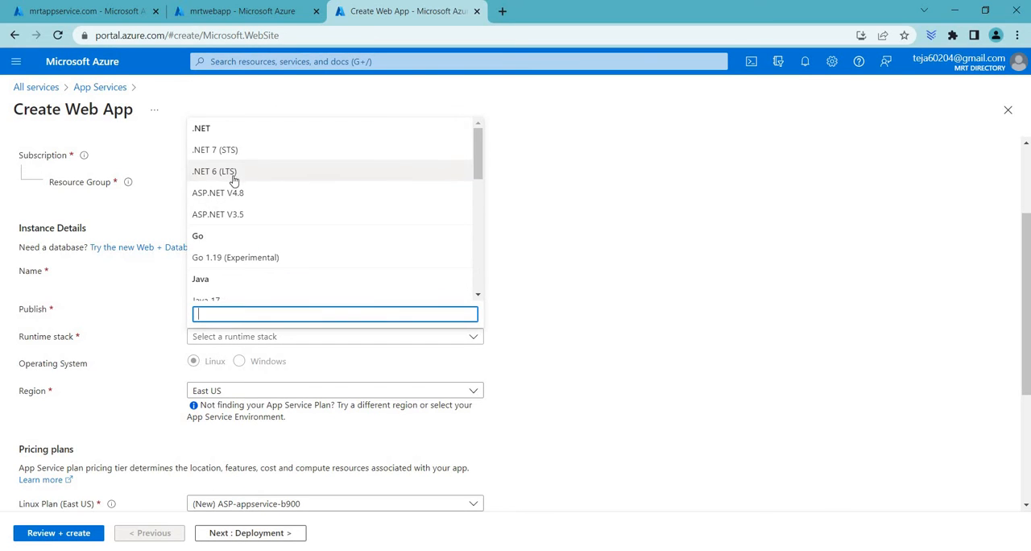
left_click(215, 171)
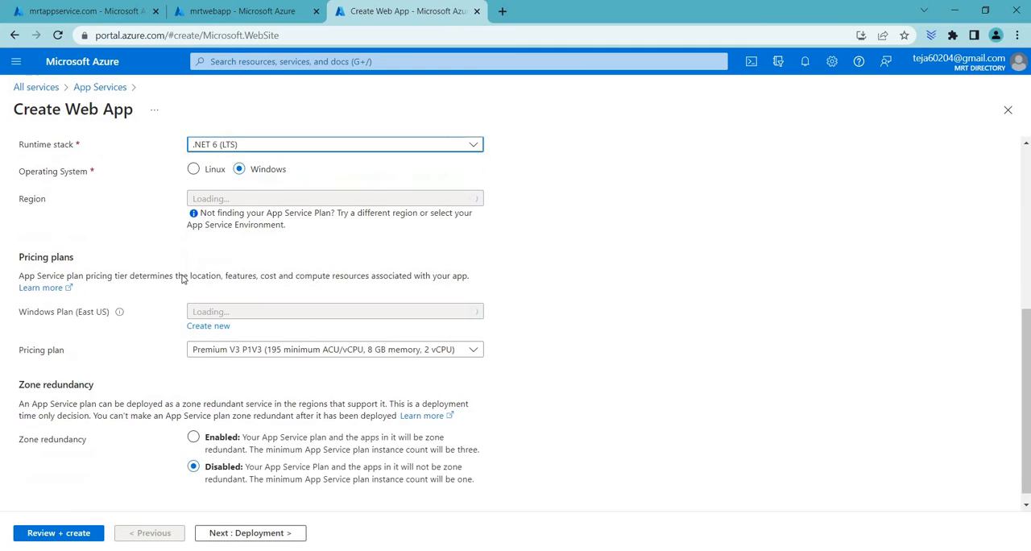
scroll("up", 3)
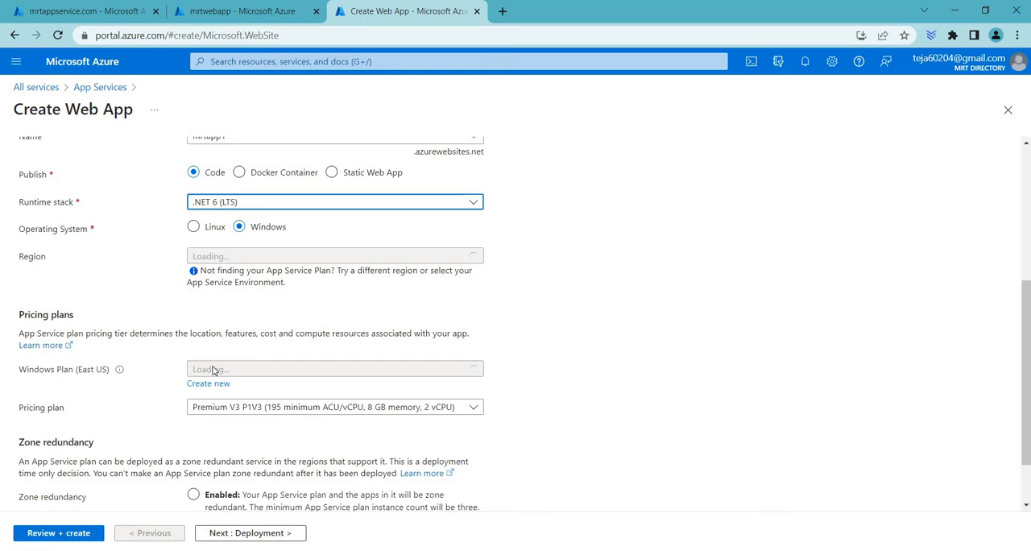
mouse_move(19, 413)
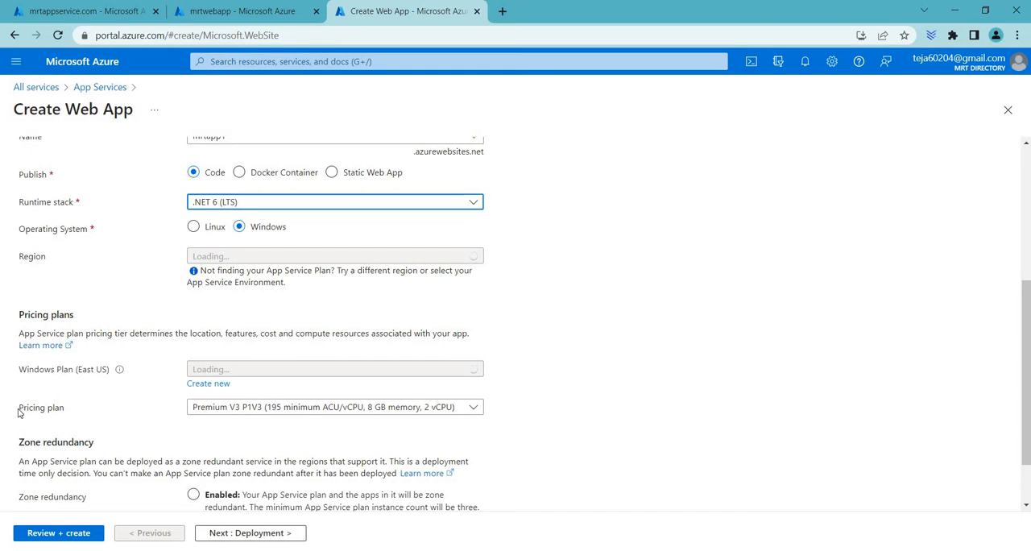
double_click(41, 406)
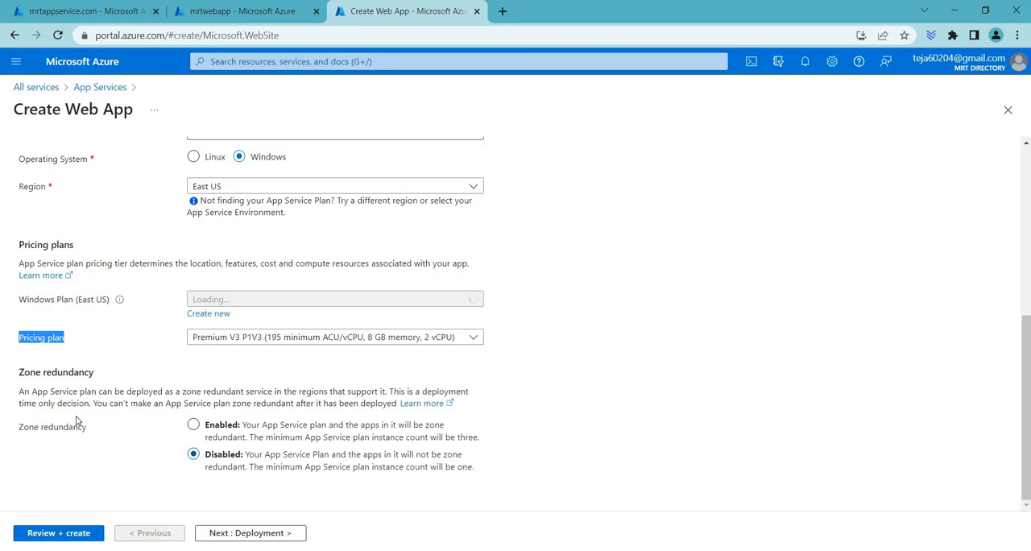
mouse_move(177, 409)
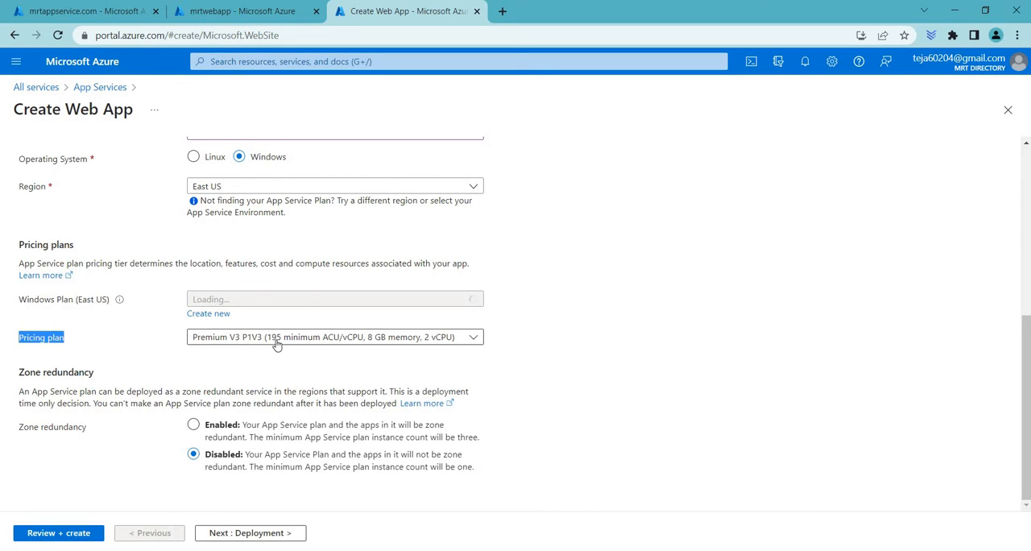
- Review the pricing plan options and return to App Services without creating
left_click(333, 336)
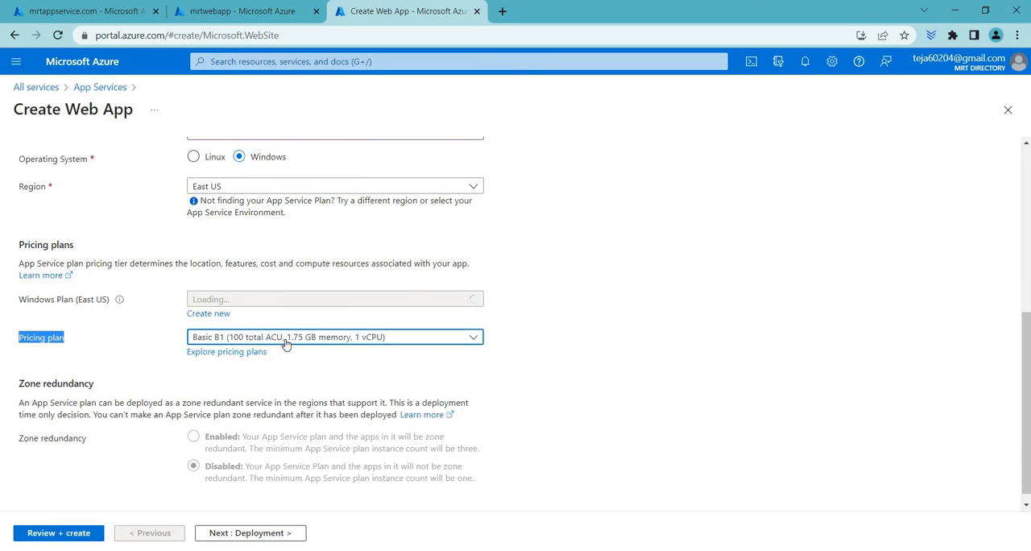
left_click(333, 336)
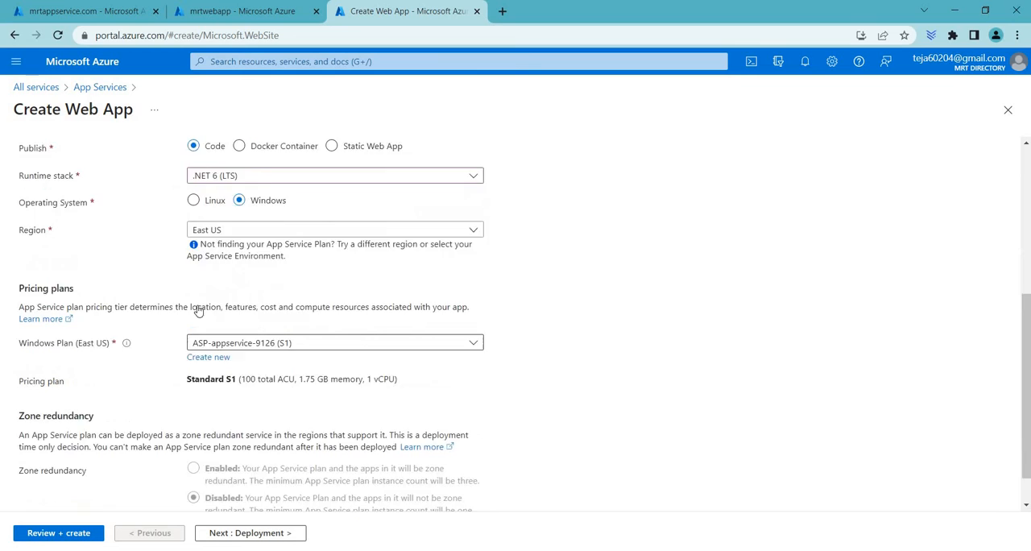
scroll("down", 3)
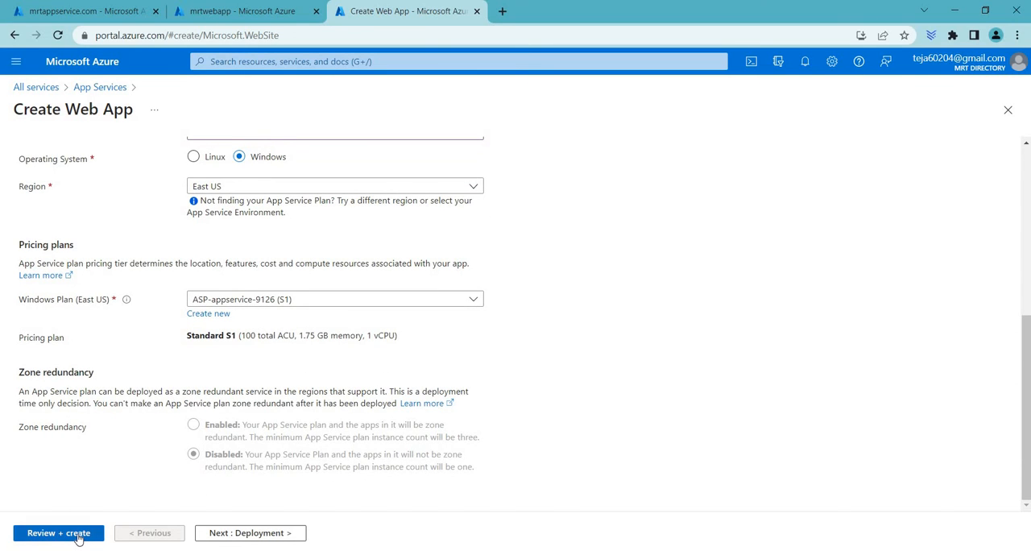
scroll("up", 3)
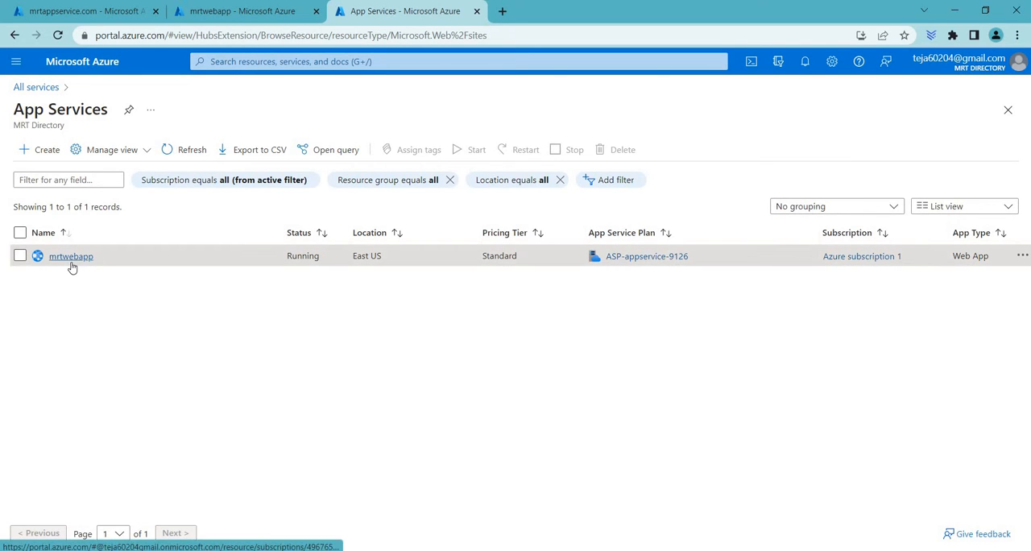
- Open the mrtwebapp overview and reach the Settings section of its menu
left_click(71, 255)
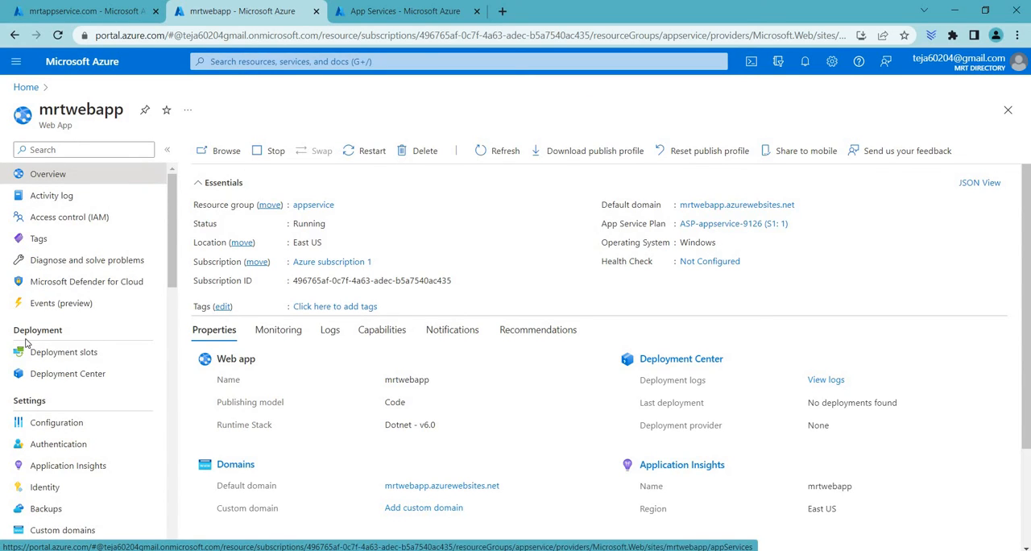
scroll("down", 3)
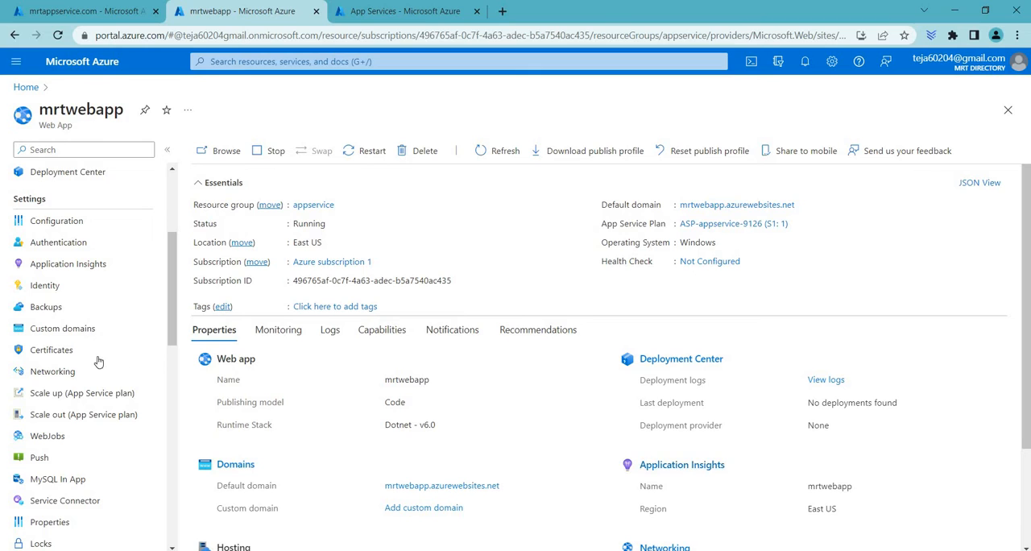
- View mrtwebapp's Scale up pricing plans, where Standard S1 is the current tier
left_click(81, 394)
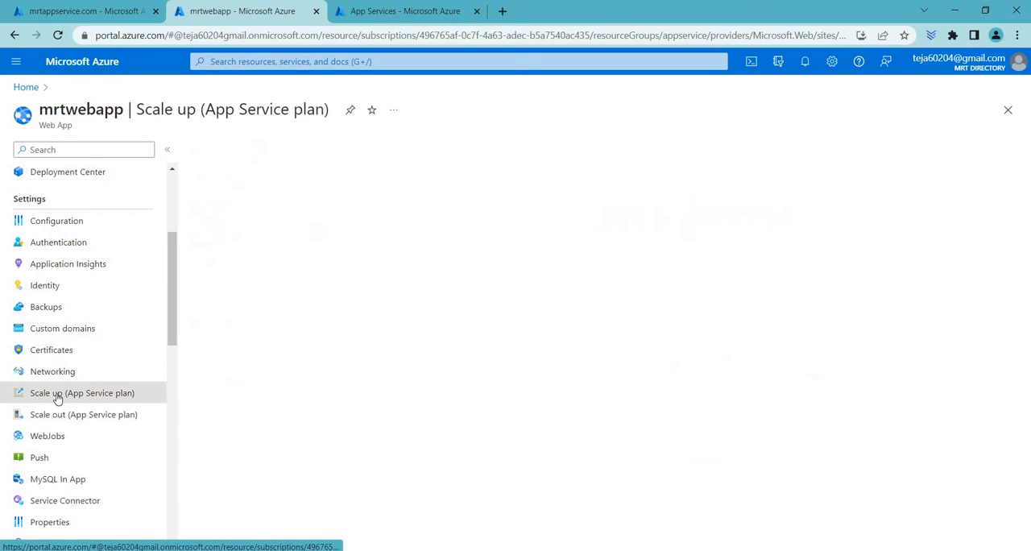
left_click(80, 393)
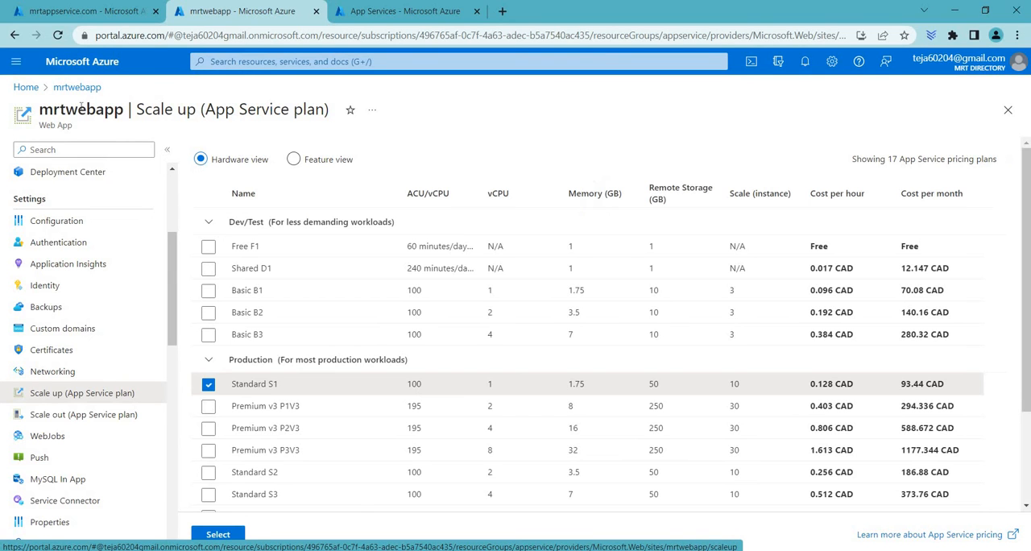
scroll("down", 3)
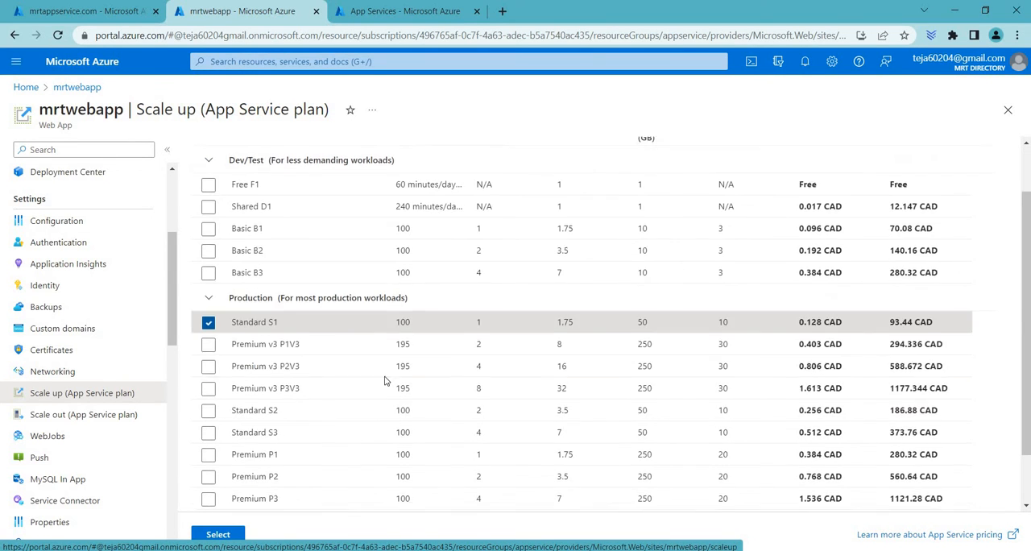
scroll("down", 3)
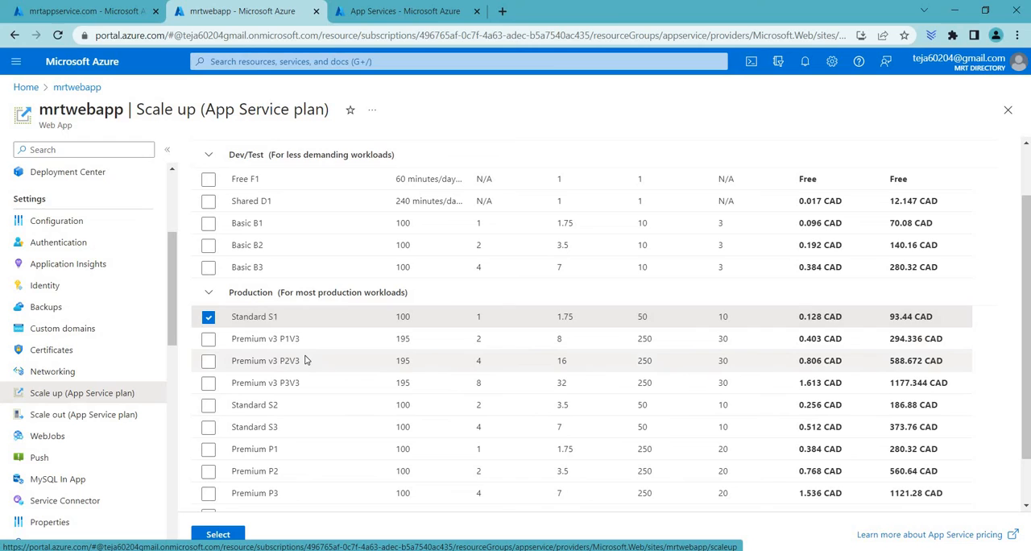
mouse_move(68, 264)
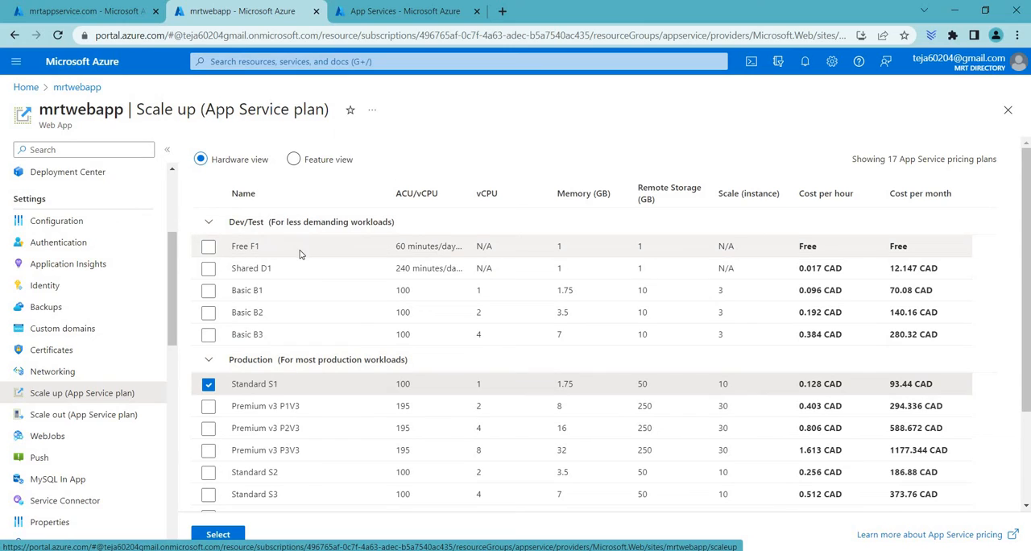
mouse_move(304, 267)
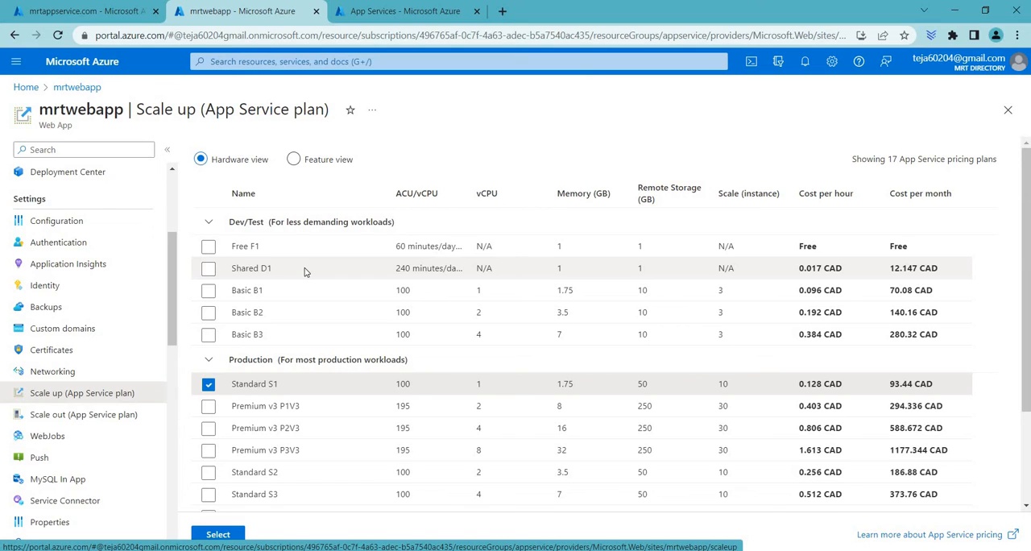
mouse_move(313, 274)
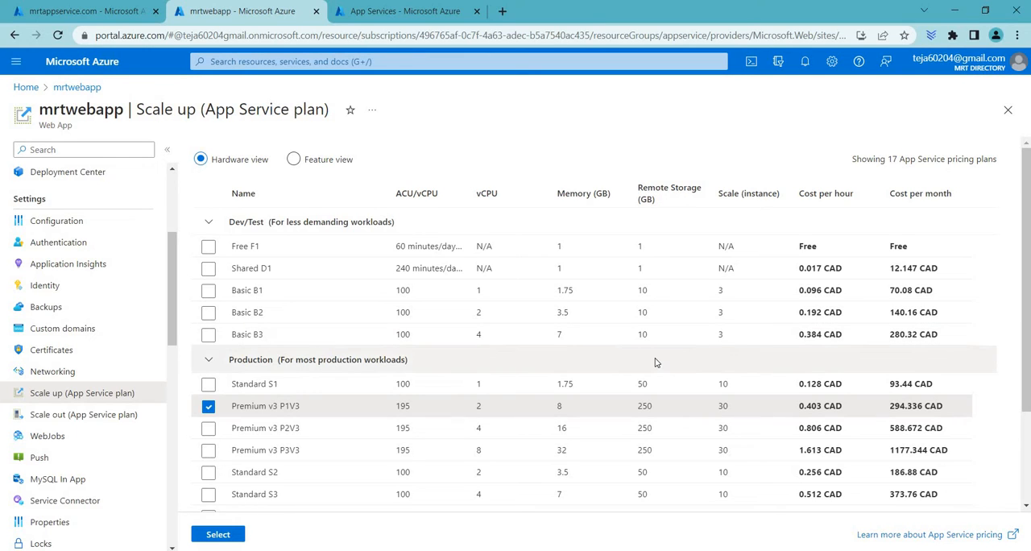
mouse_move(328, 315)
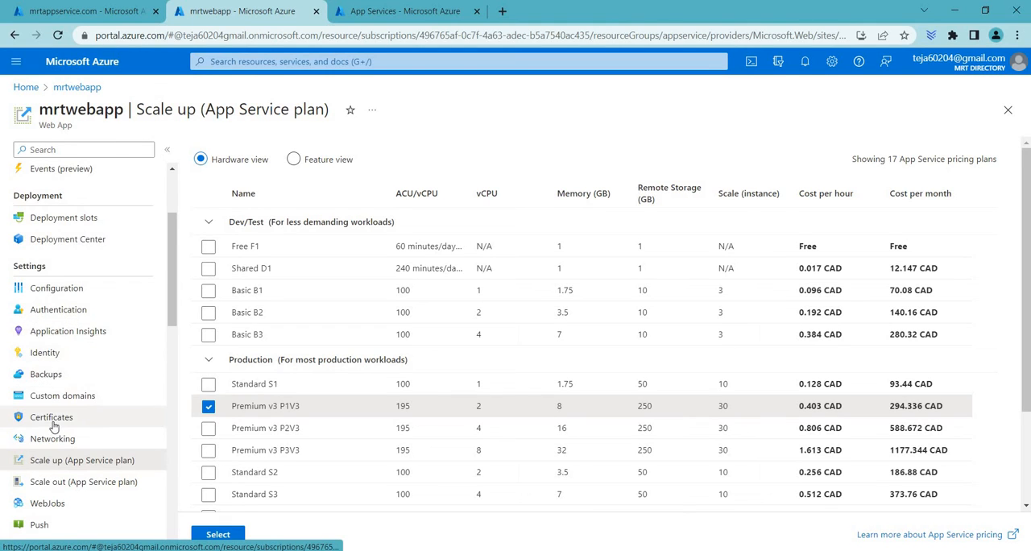
- Go to mrtwebapp's Networking settings and the Access restriction rules
left_click(51, 370)
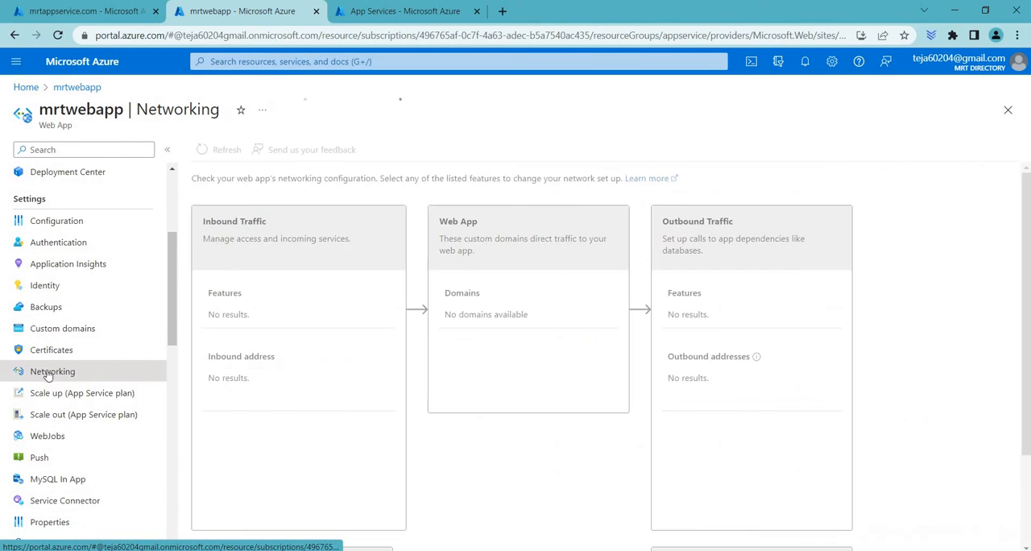
left_click(52, 371)
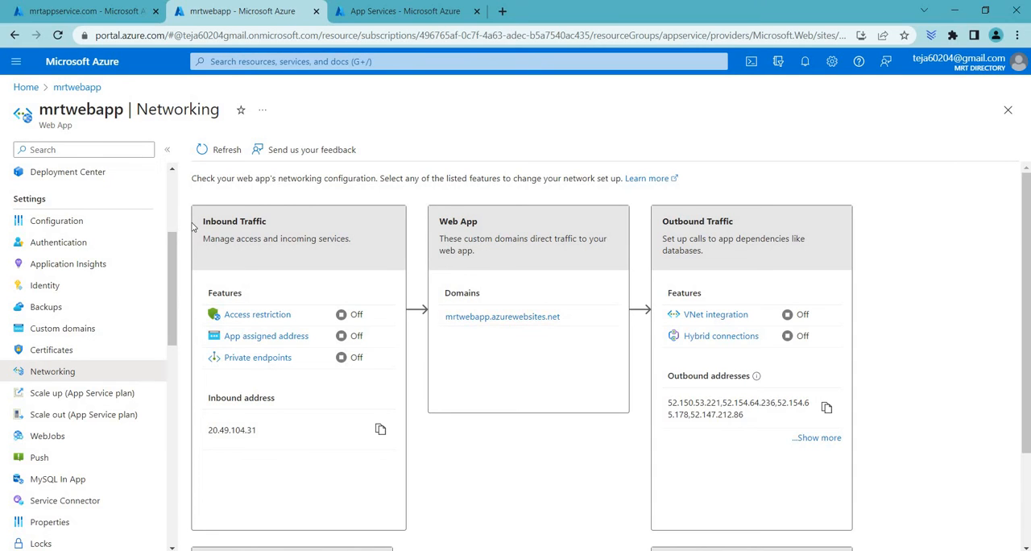
double_click(703, 221)
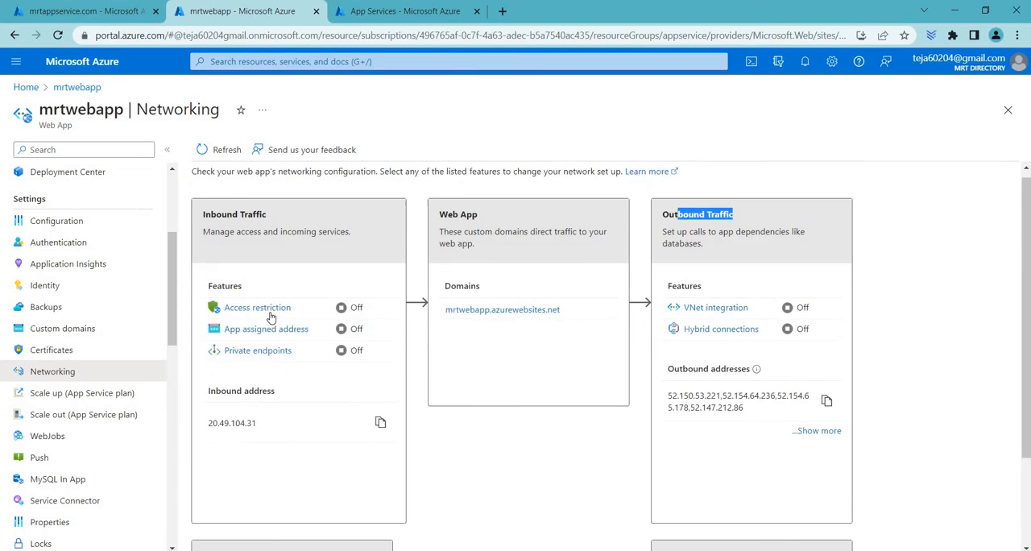
left_click(258, 306)
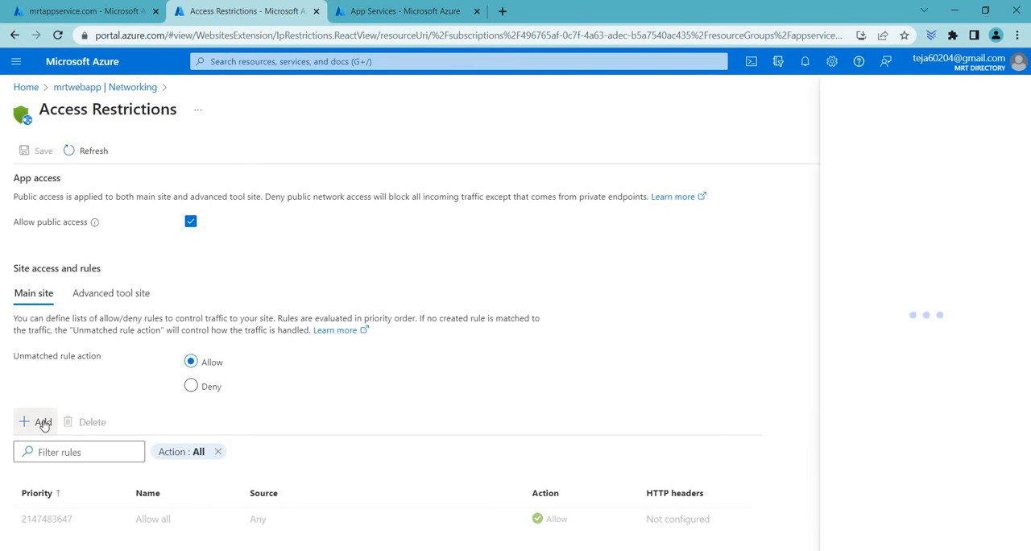
- Begin a new access rule, discard it, and return to the Networking overview
left_click(39, 422)
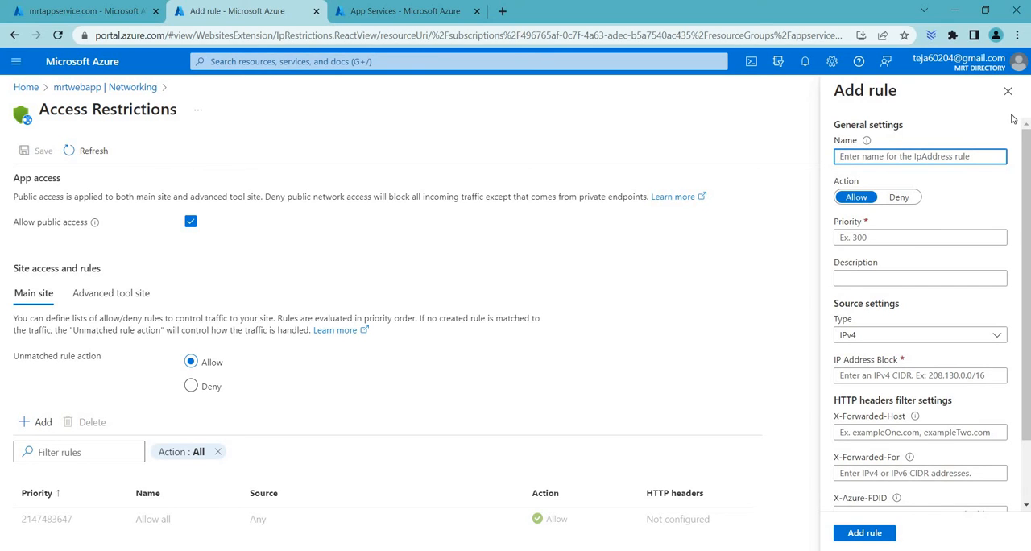
left_click(1008, 90)
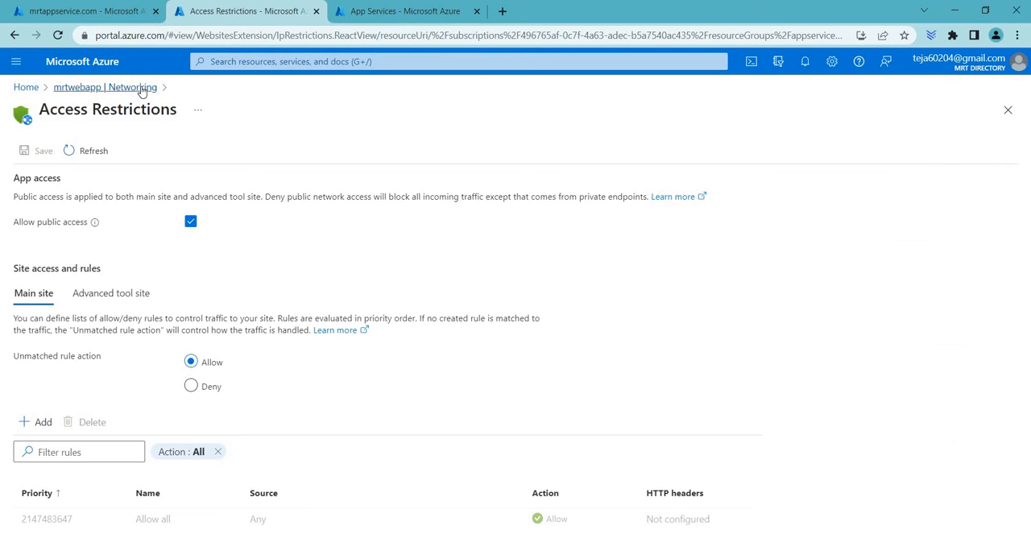
left_click(104, 87)
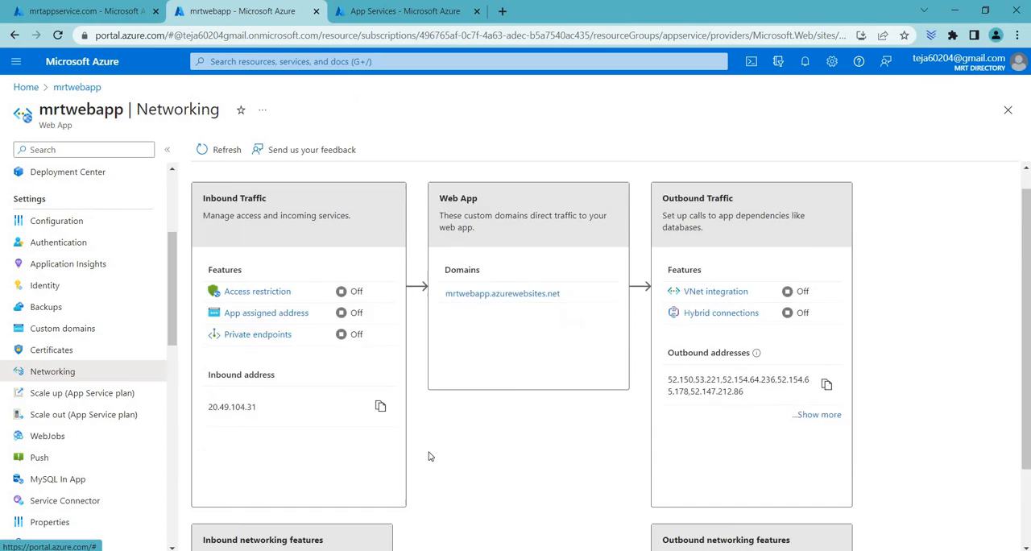
scroll("down", 3)
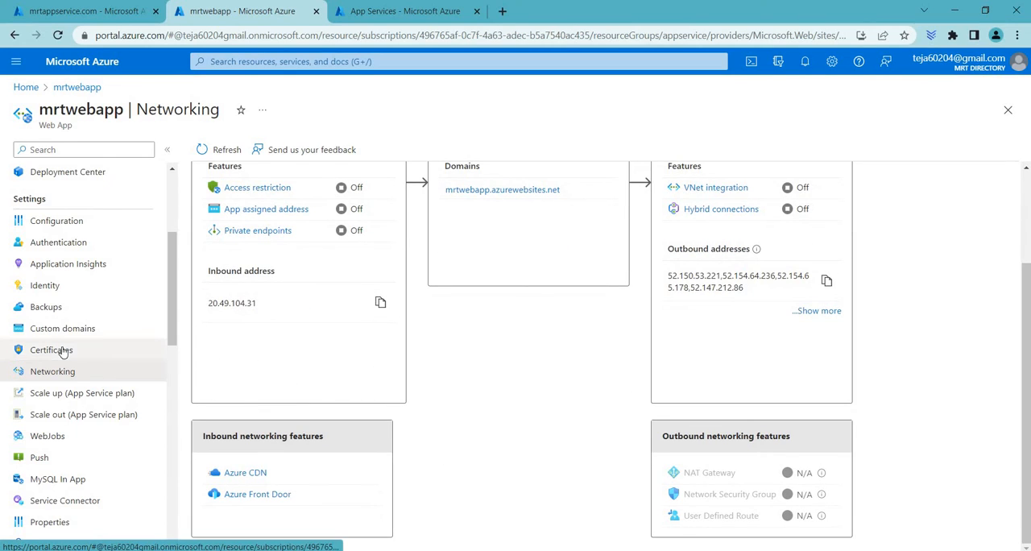
- Check the Managed and Bring your own (.pfx) certificate tabs, then go to Custom domains
left_click(51, 350)
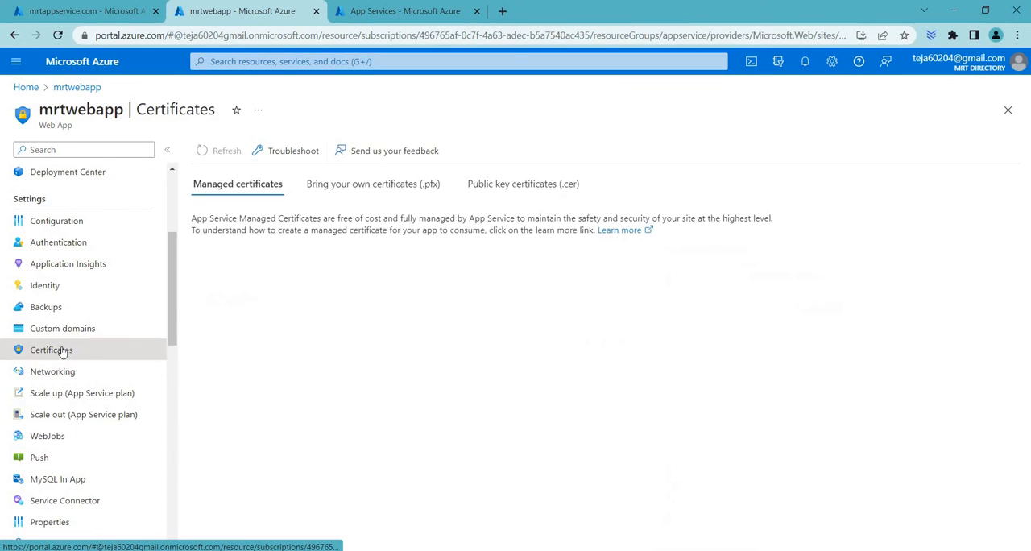
left_click(51, 350)
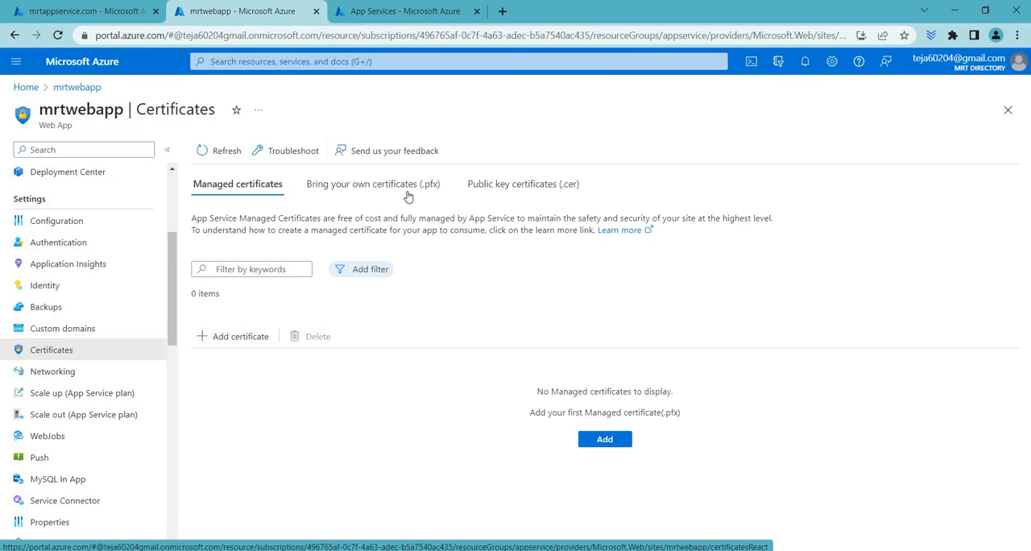
left_click(374, 183)
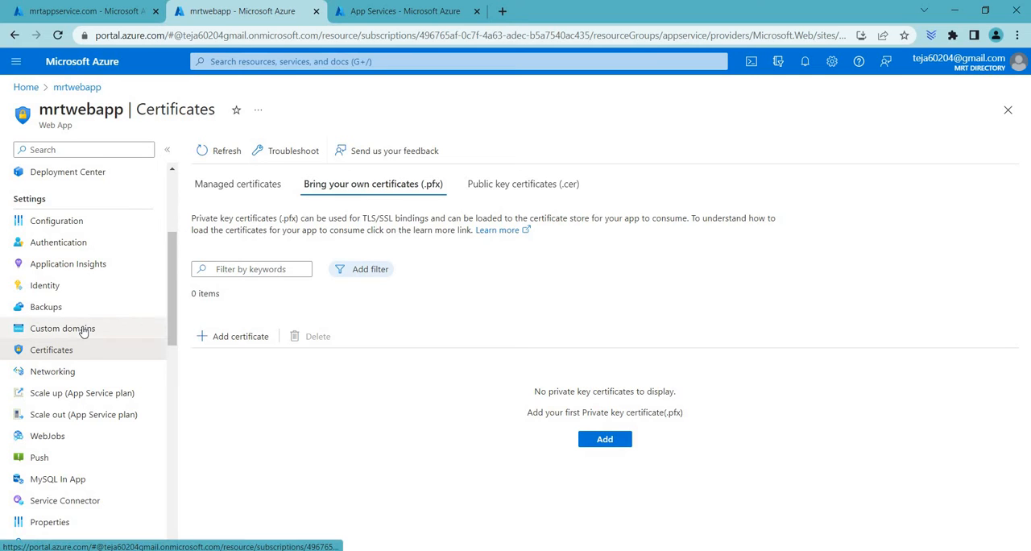
left_click(61, 329)
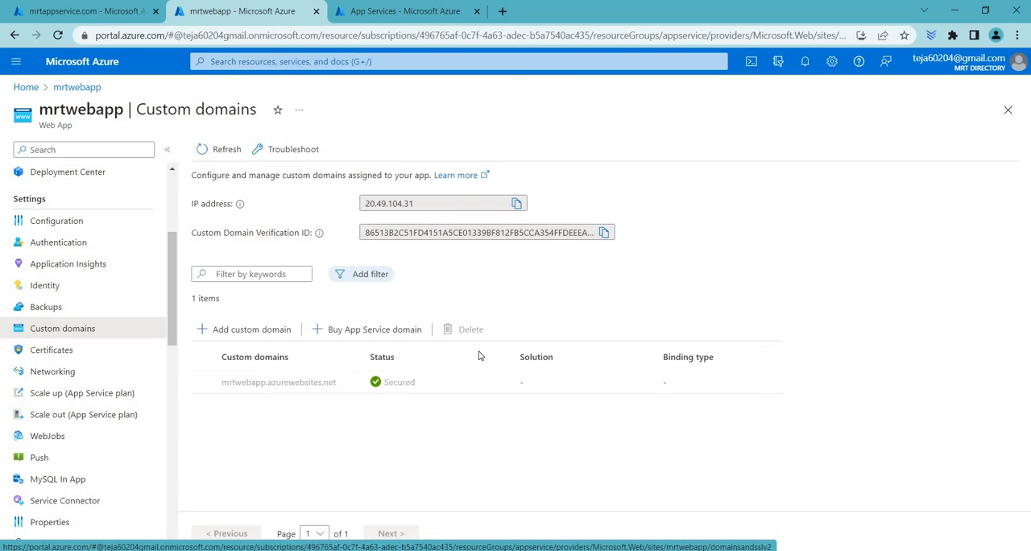
- Start adding a custom domain, try Add certificate later, then keep App Service Managed Certificate
left_click(250, 329)
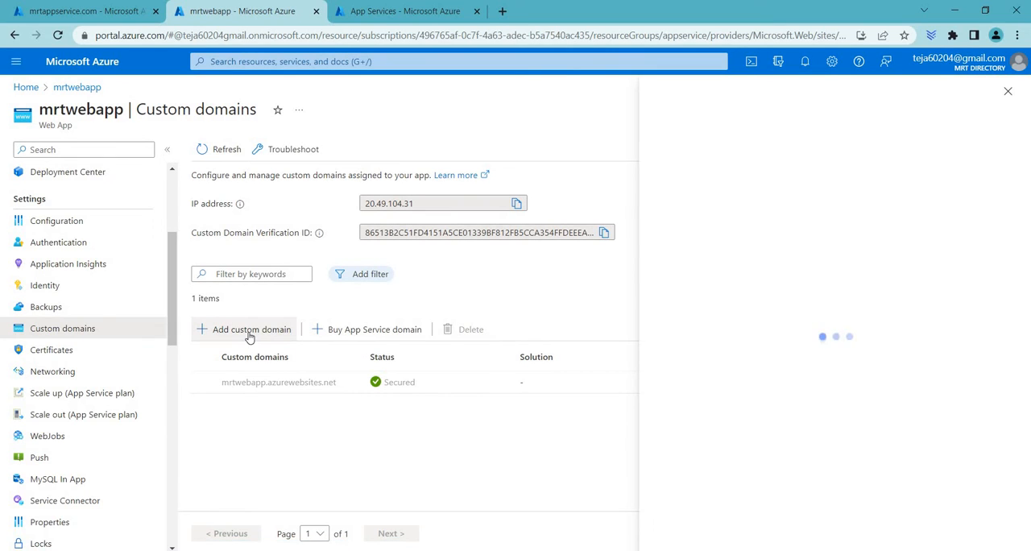
left_click(250, 329)
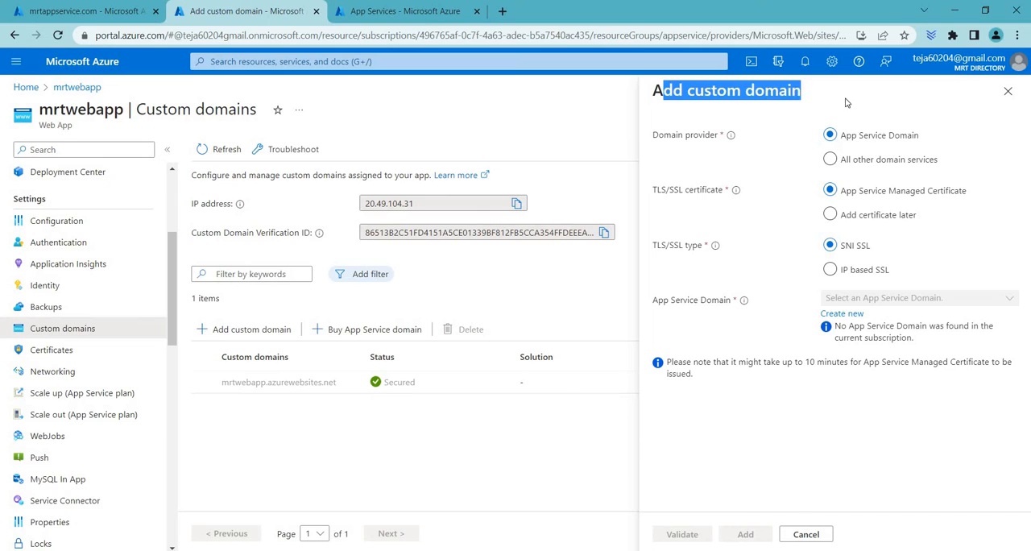
mouse_move(665, 143)
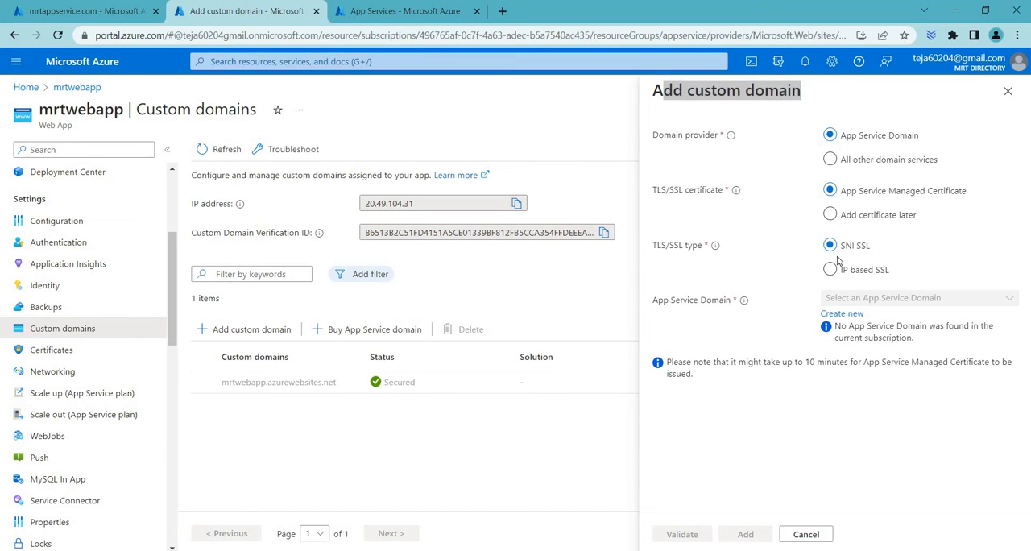
mouse_move(846, 265)
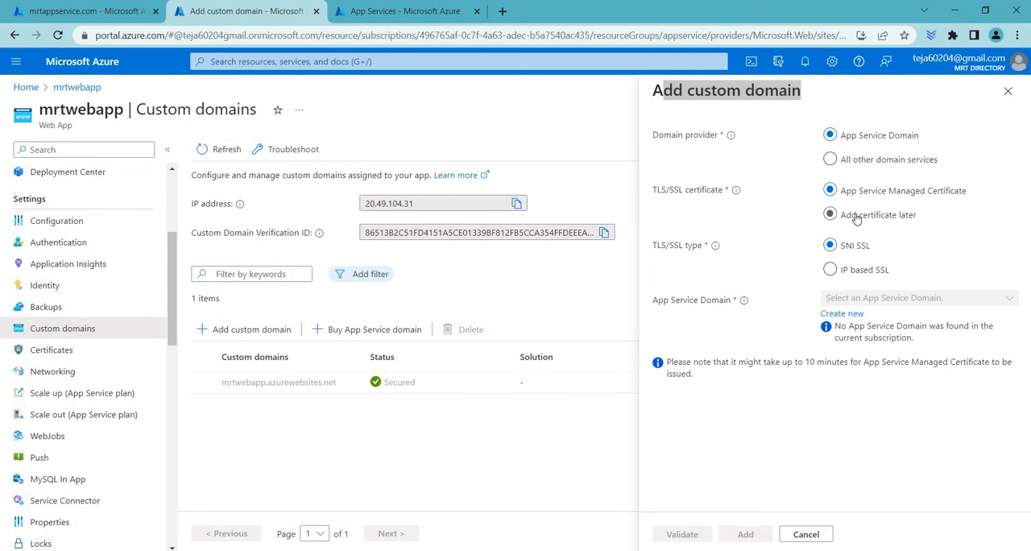
left_click(830, 215)
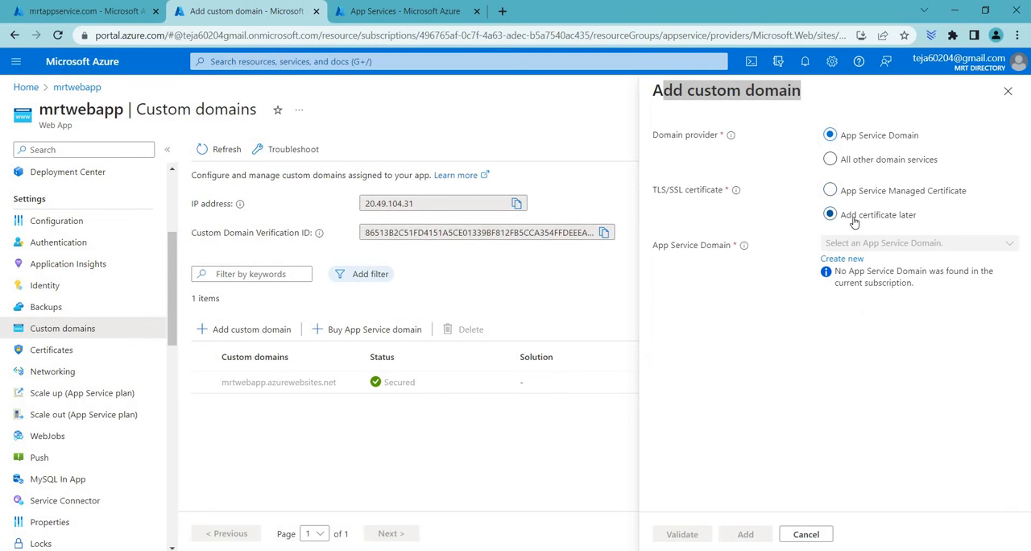
left_click(830, 190)
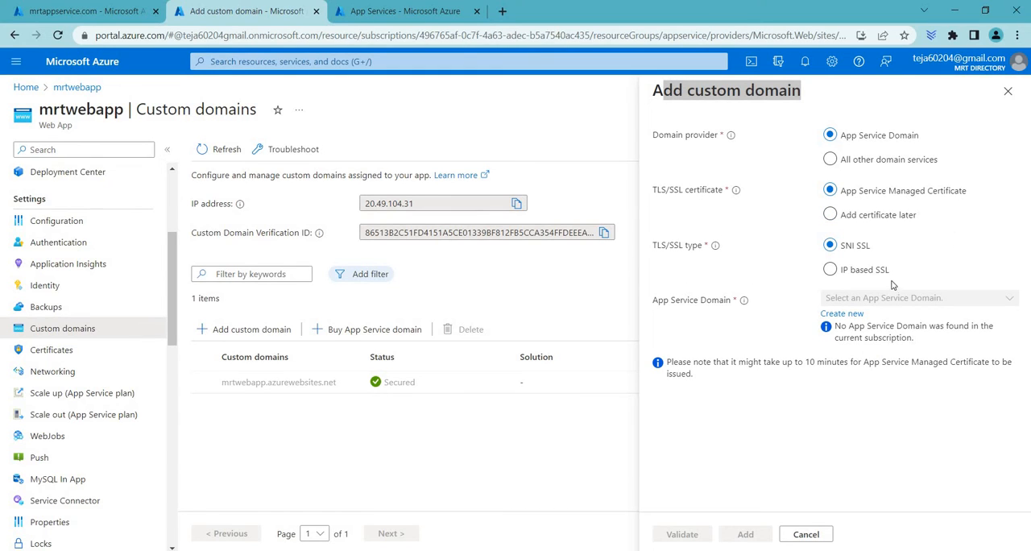
mouse_move(874, 258)
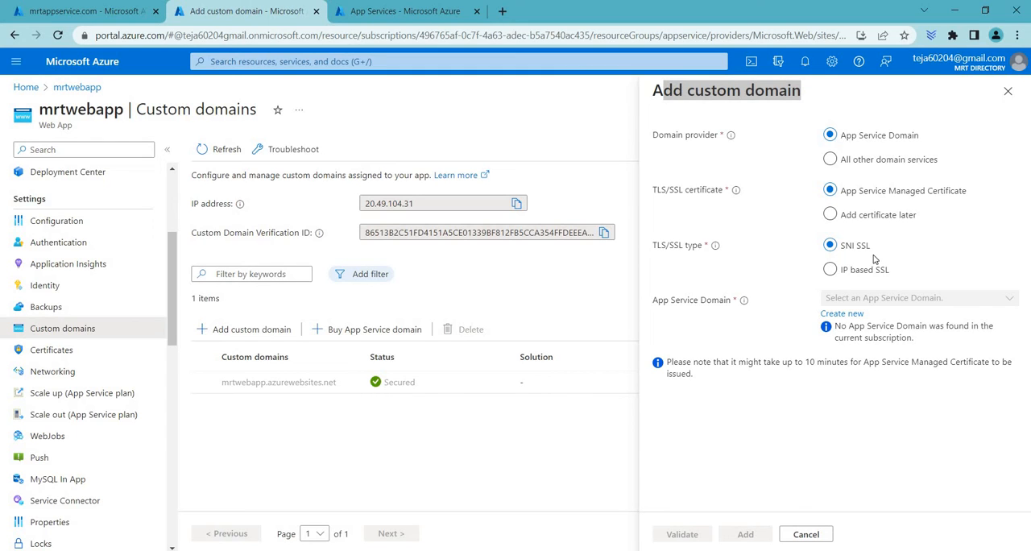
mouse_move(876, 258)
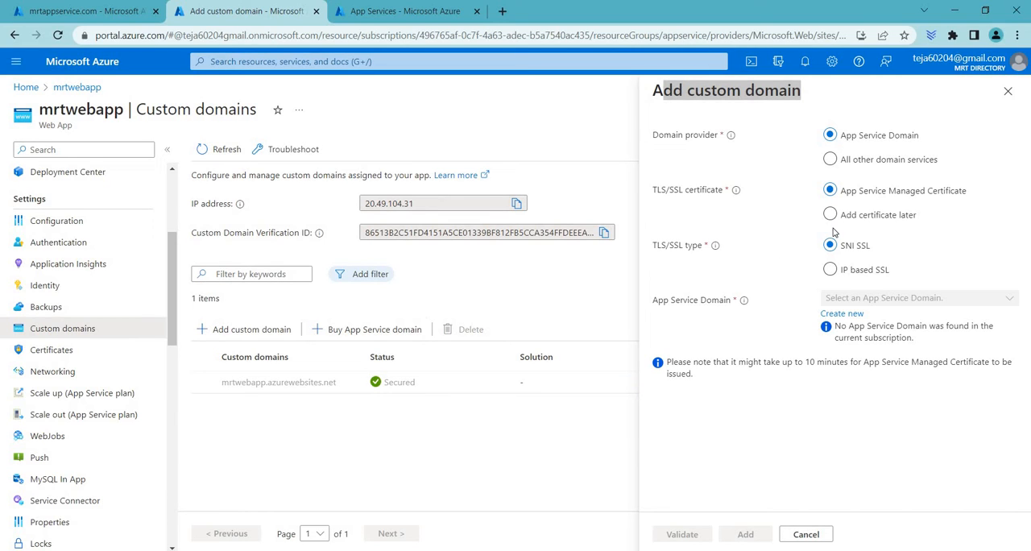
- Use All other domain services with domain mrtappservice.com and review its A and TXT validation records
left_click(832, 160)
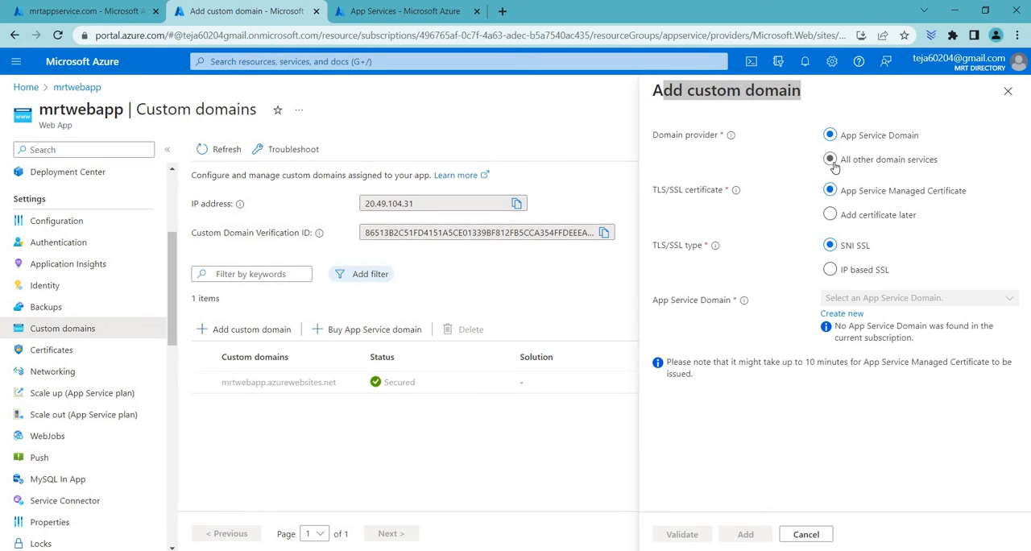
left_click(830, 159)
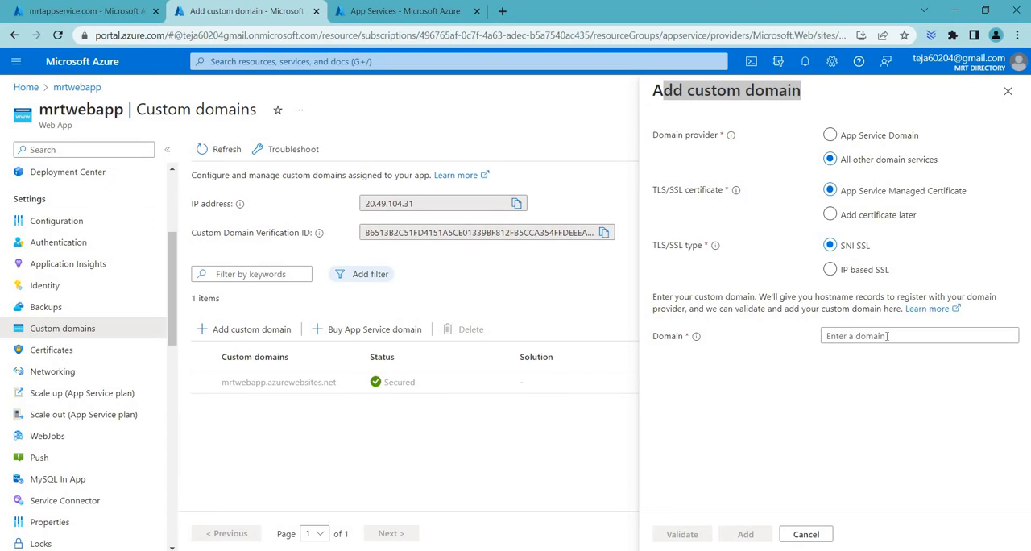
left_click(919, 335)
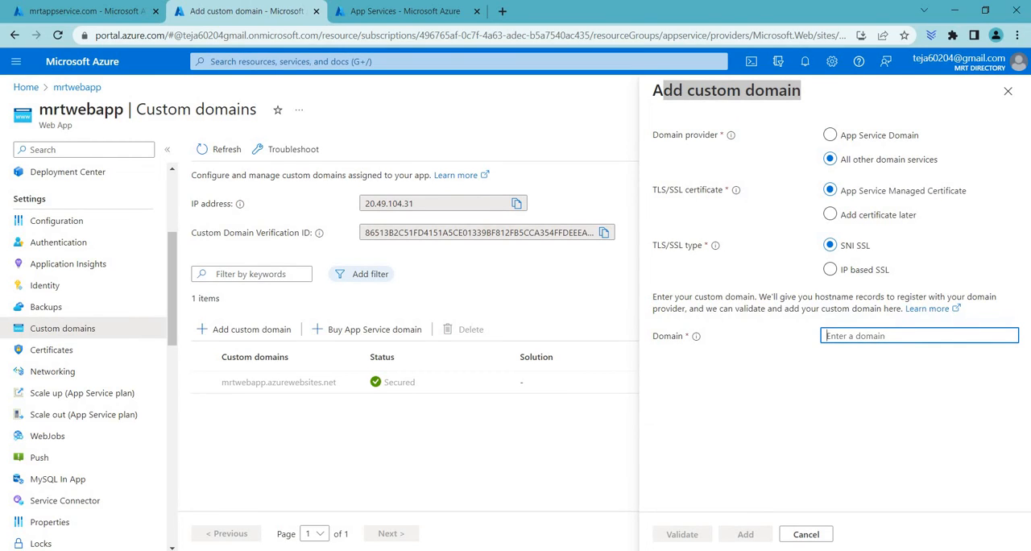
type("mrtappservice.com")
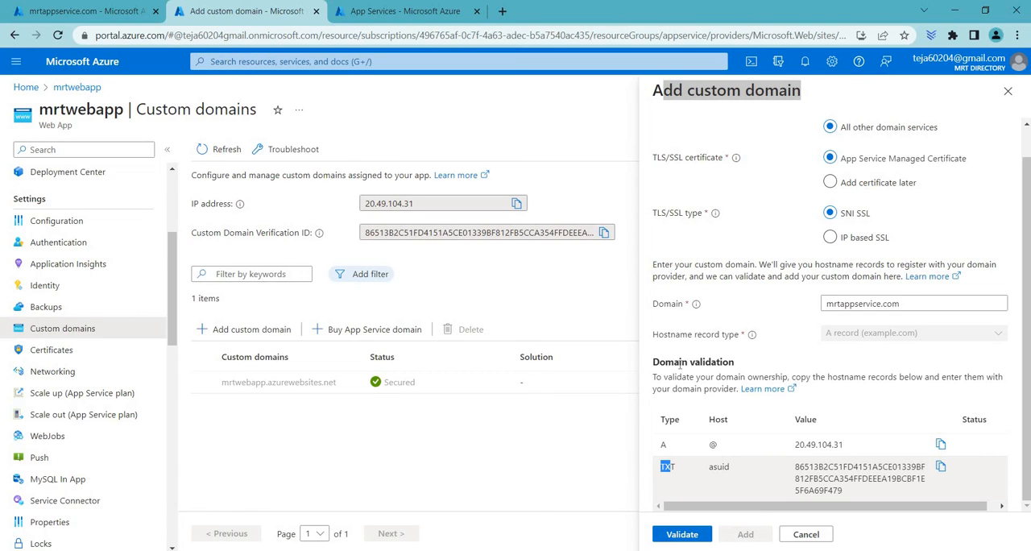
mouse_move(738, 313)
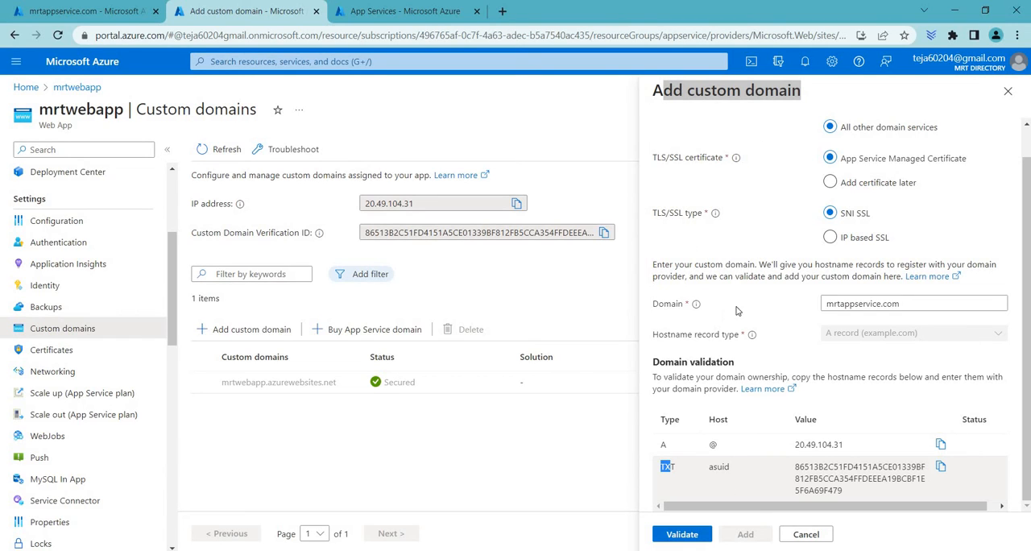
left_click(81, 10)
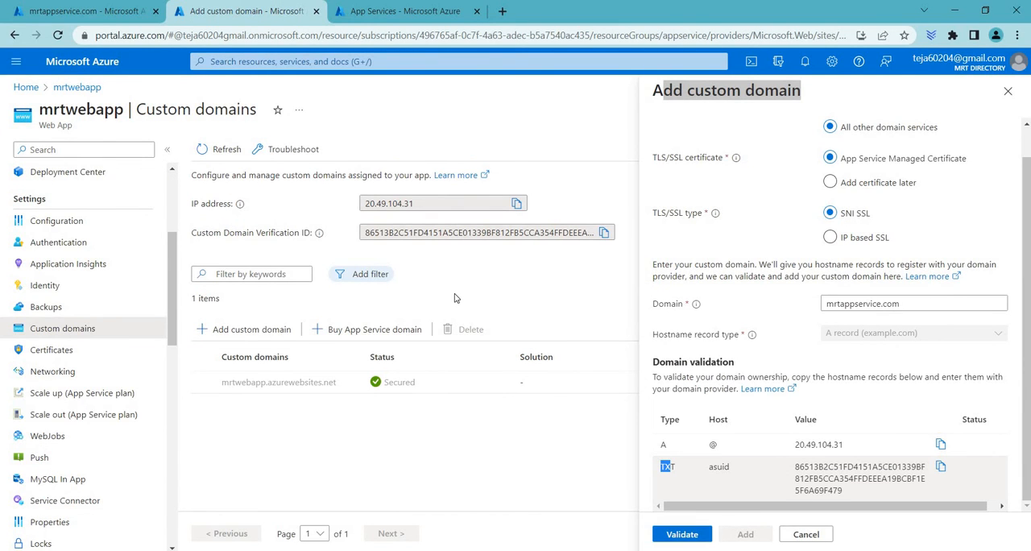
mouse_move(564, 287)
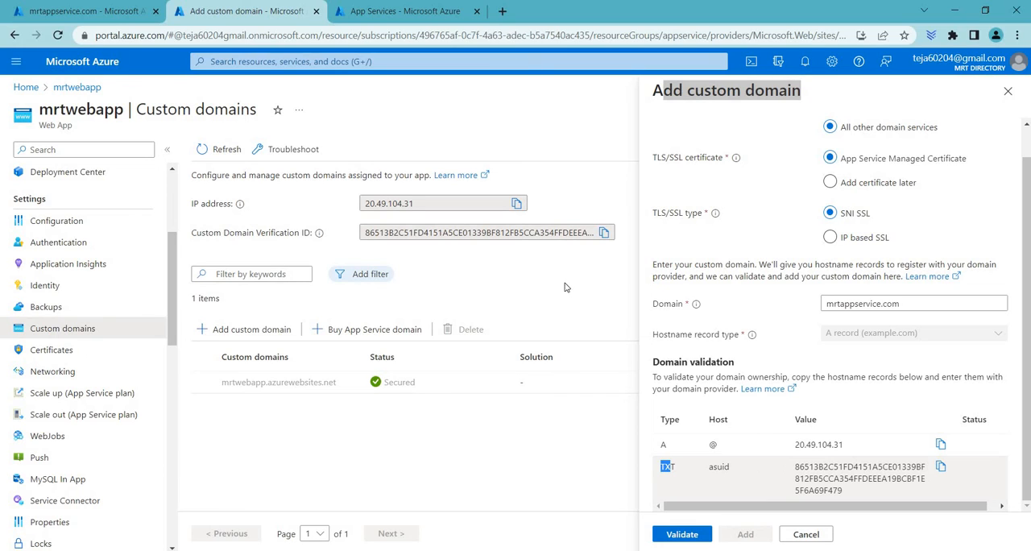
mouse_move(820, 419)
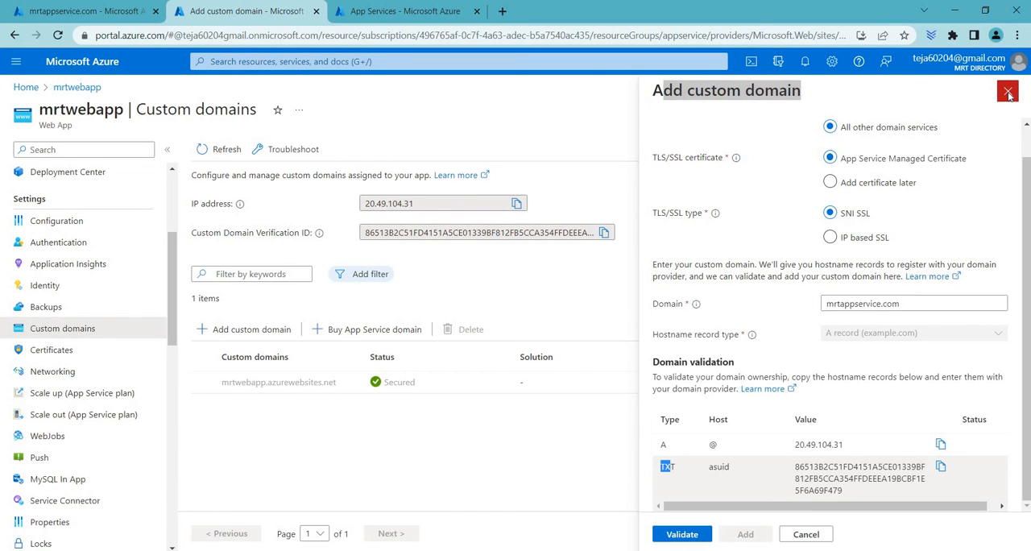
left_click(1007, 90)
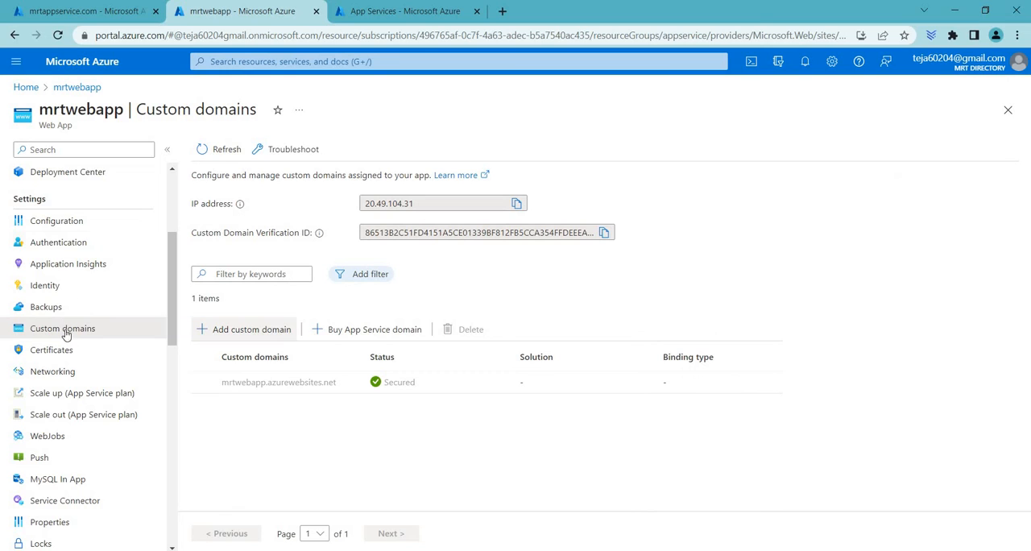
mouse_move(232, 341)
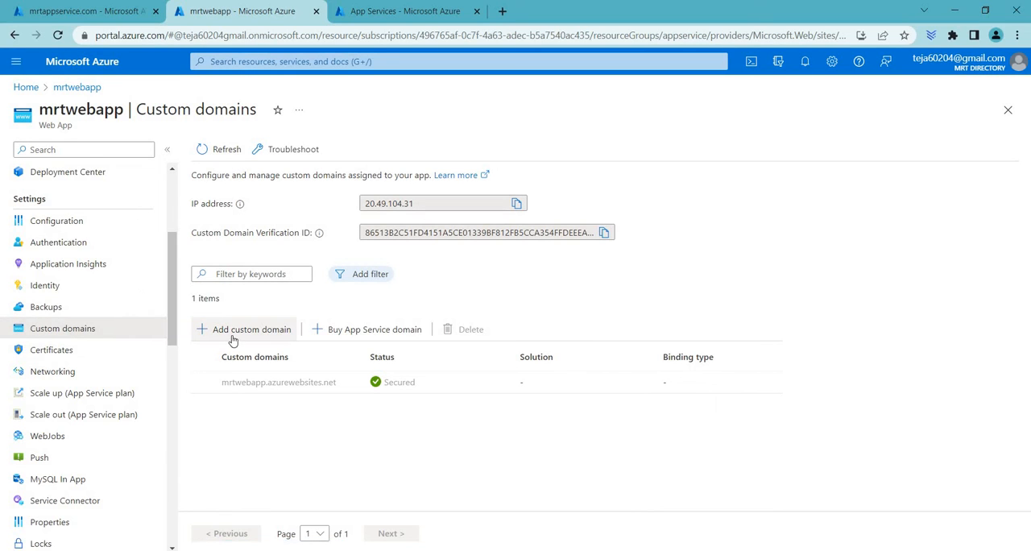
left_click(251, 329)
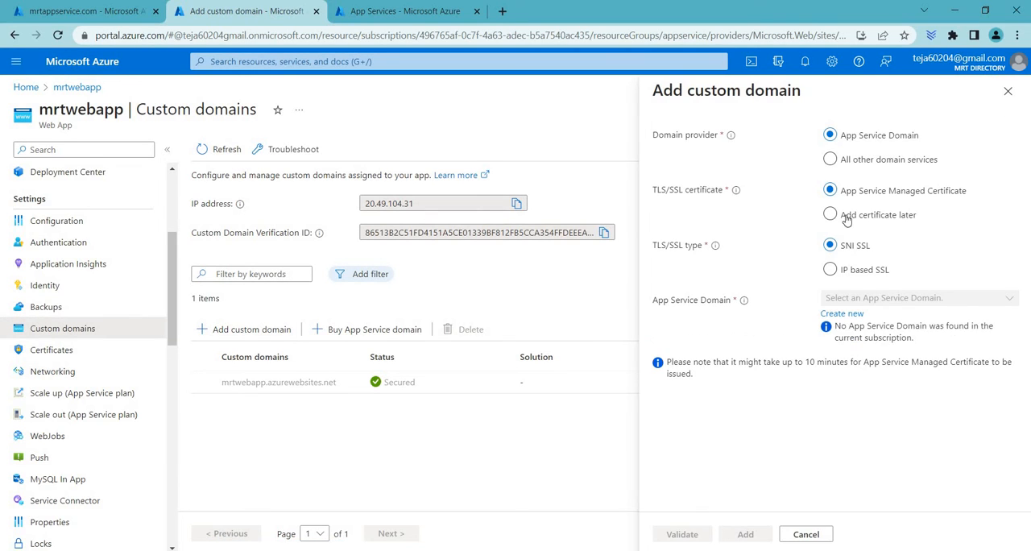
left_click(830, 159)
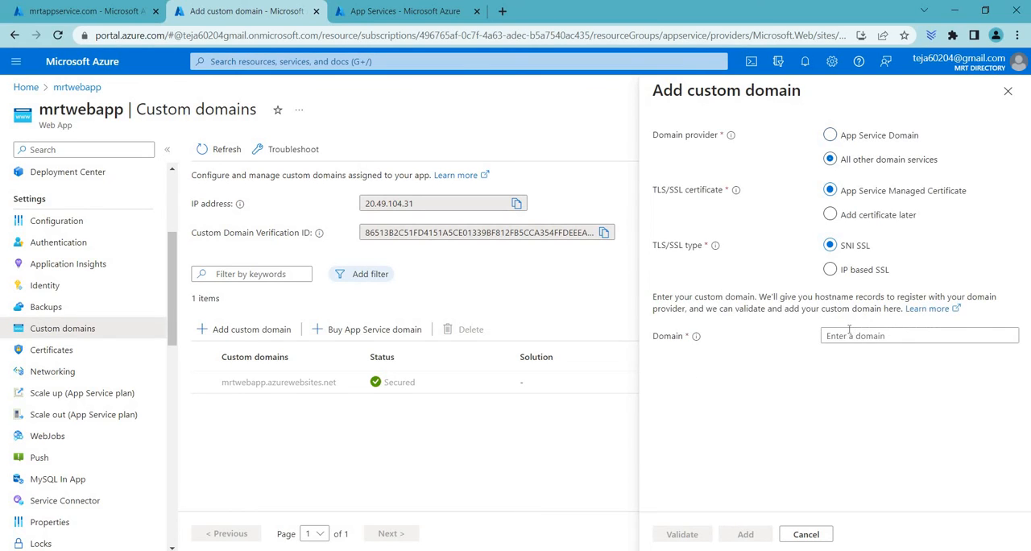
type("mrtappservie1.com")
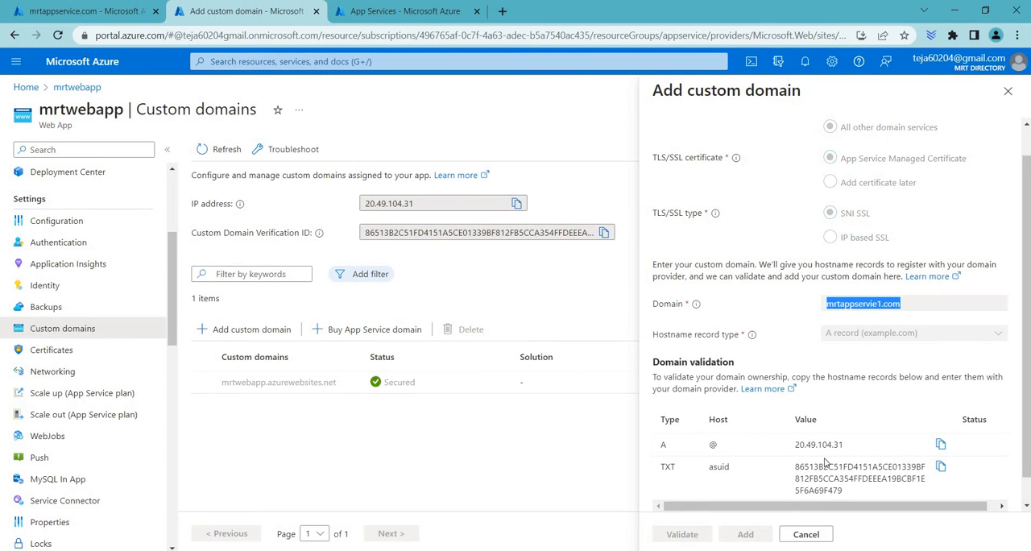
left_click(681, 533)
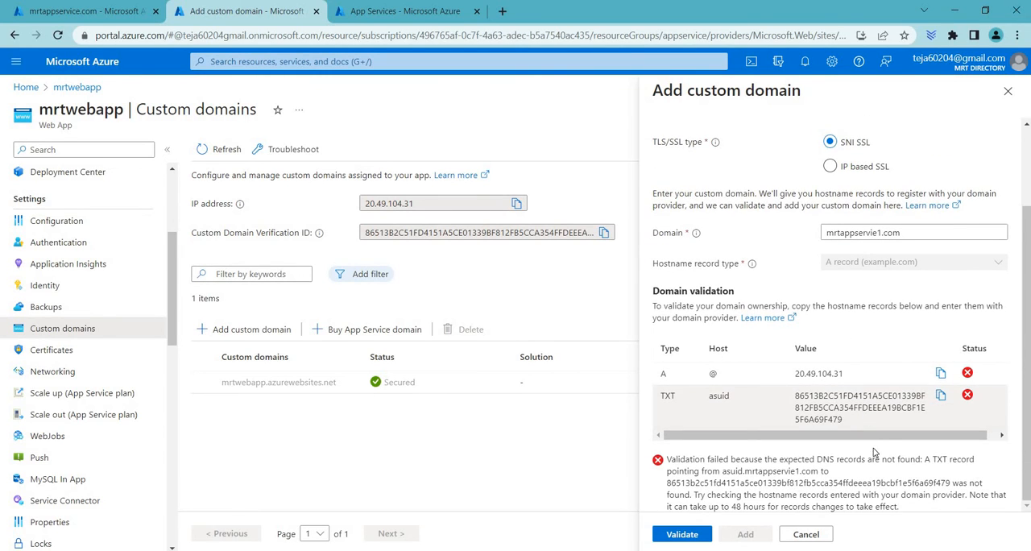
left_click_drag(667, 457, 899, 505)
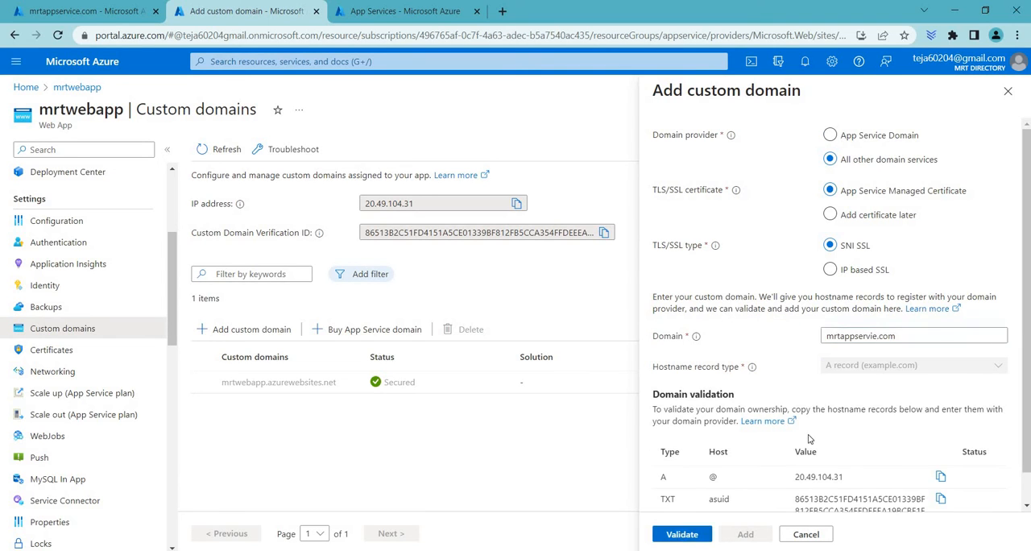
left_click(682, 535)
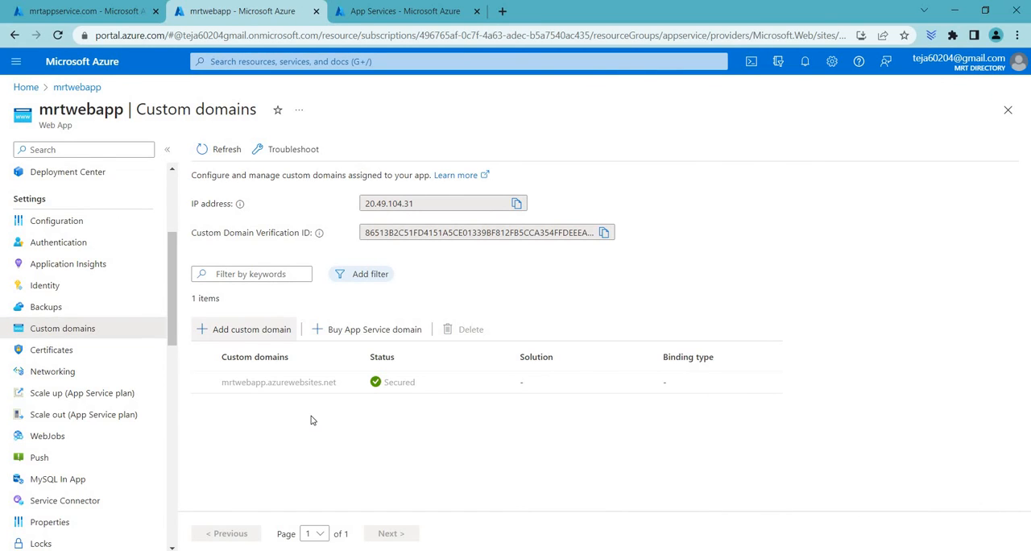
- View mrtwebapp's bring-your-own .pfx certificates, which list no private key certificates
left_click(52, 350)
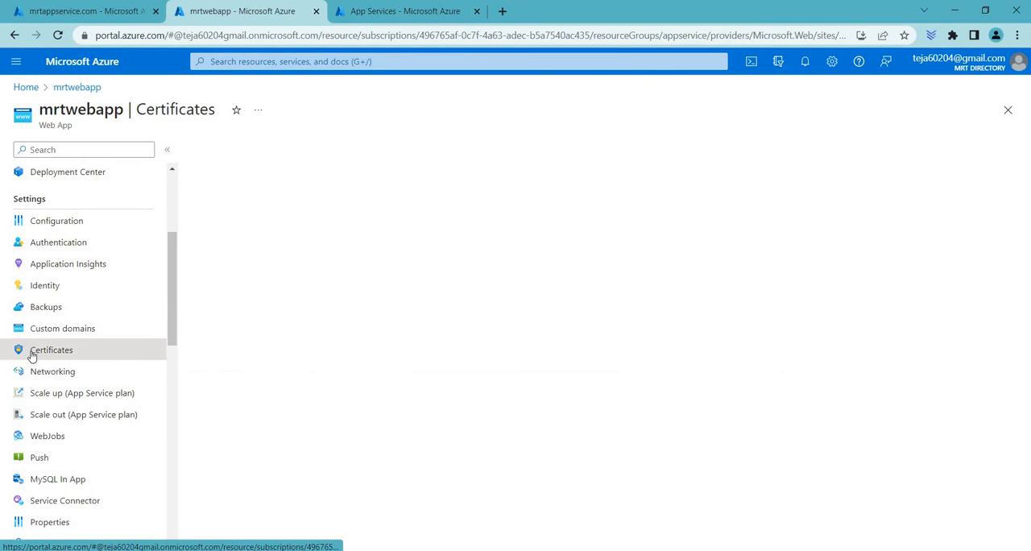
left_click(51, 348)
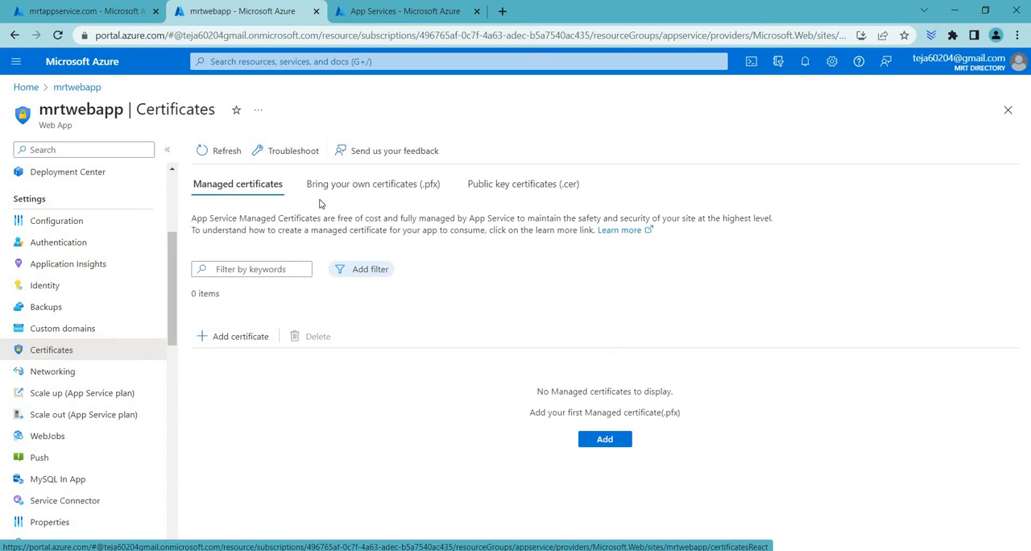
mouse_move(416, 191)
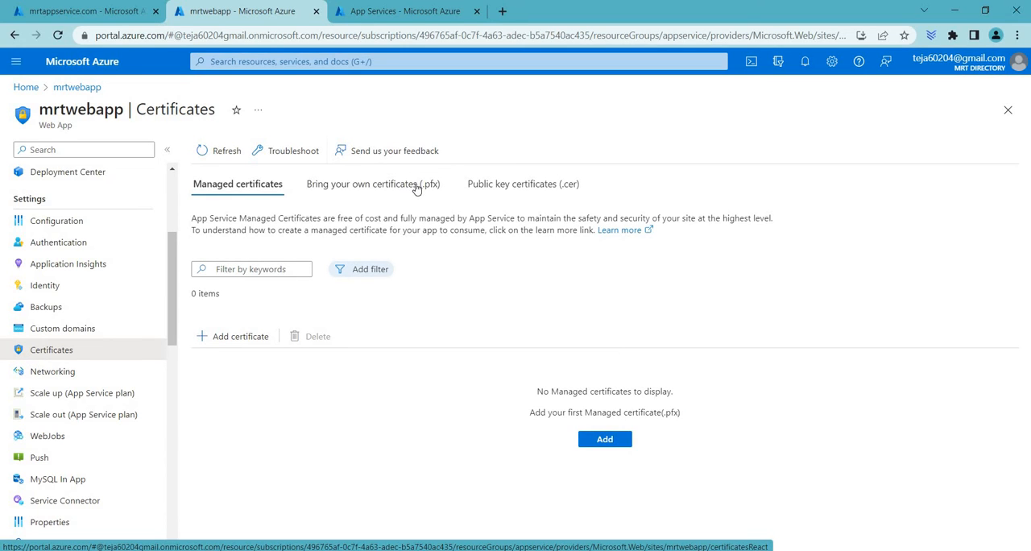
left_click(374, 184)
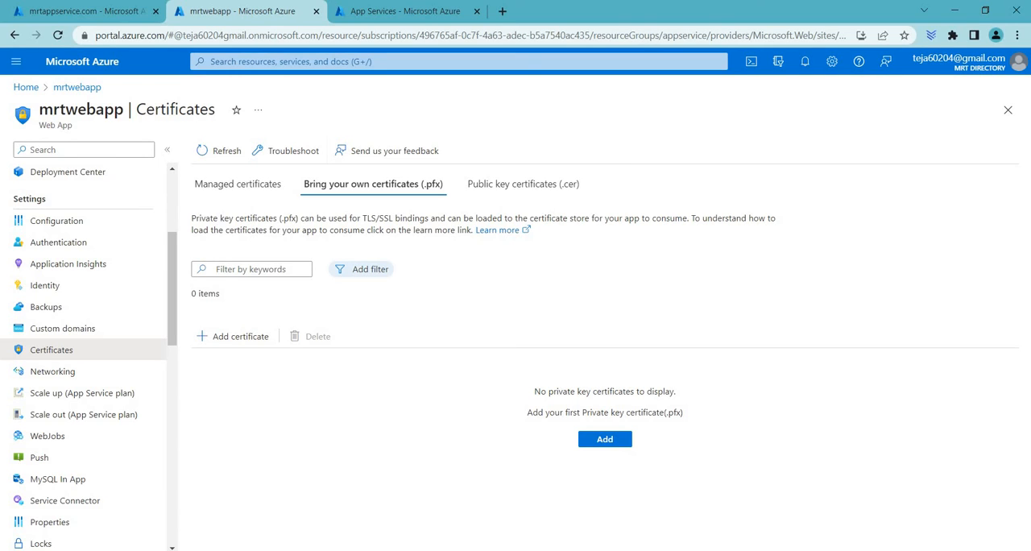
mouse_move(412, 461)
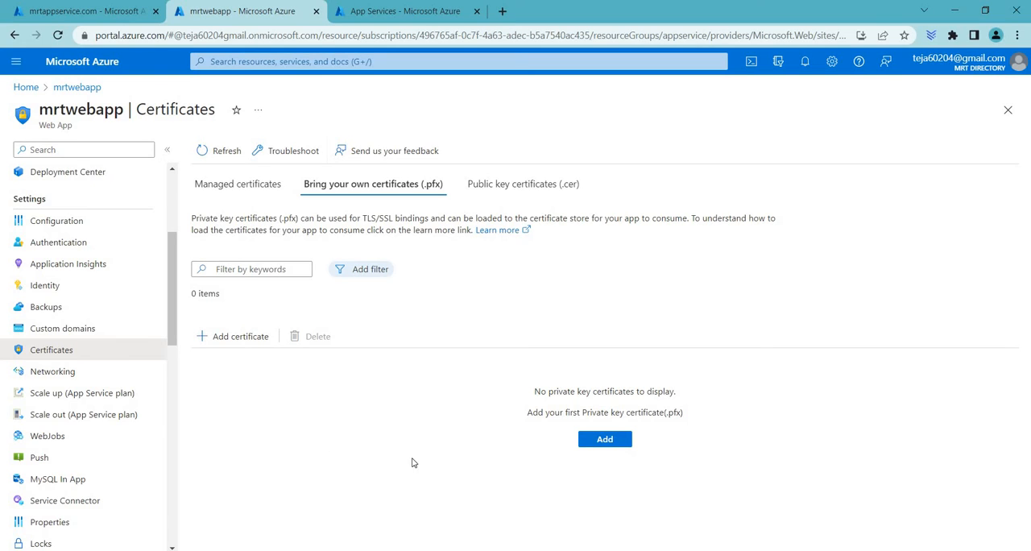
mouse_move(414, 321)
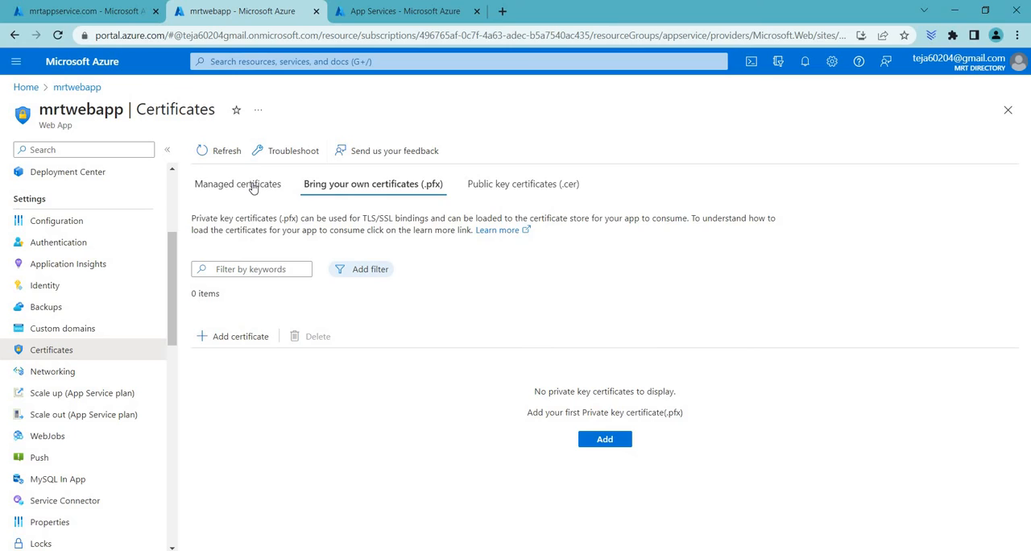
- Try adding an App Service managed certificate and hit the no-eligible-custom-domain warning
left_click(237, 183)
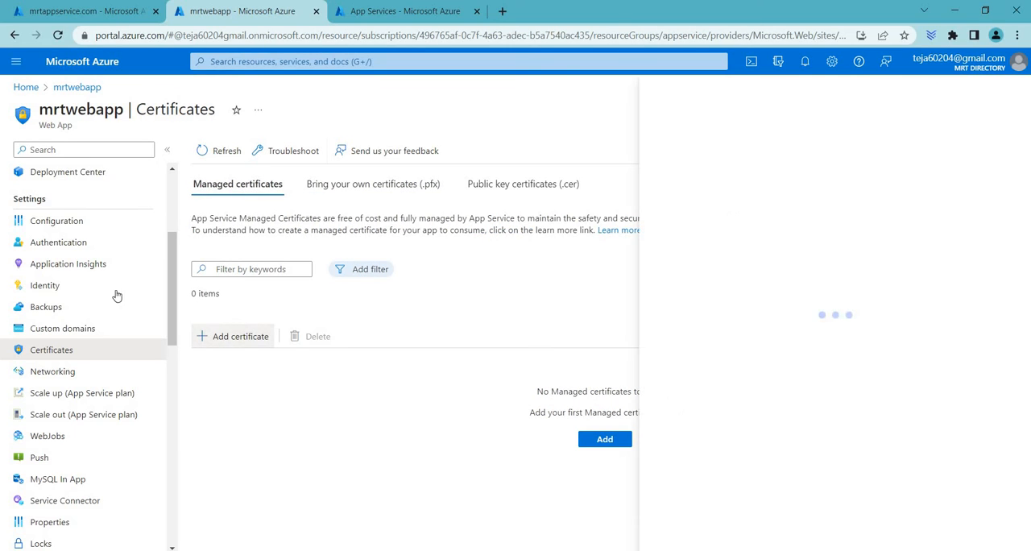
left_click(238, 335)
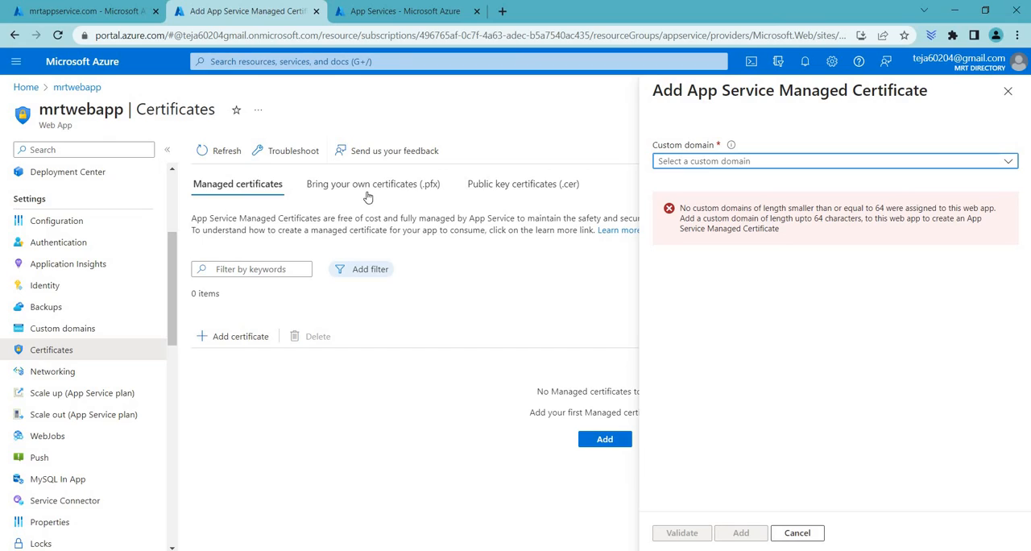
mouse_move(863, 274)
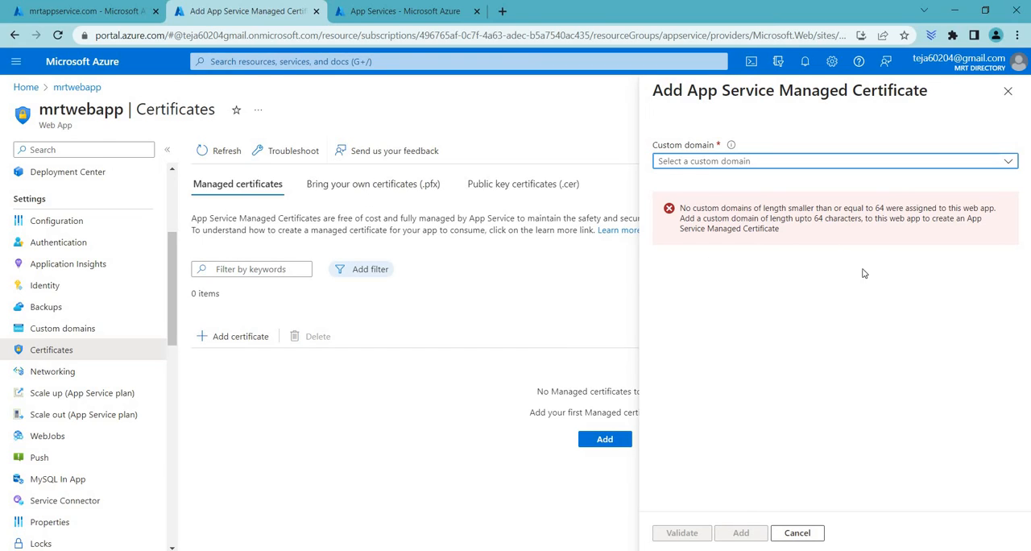
mouse_move(644, 518)
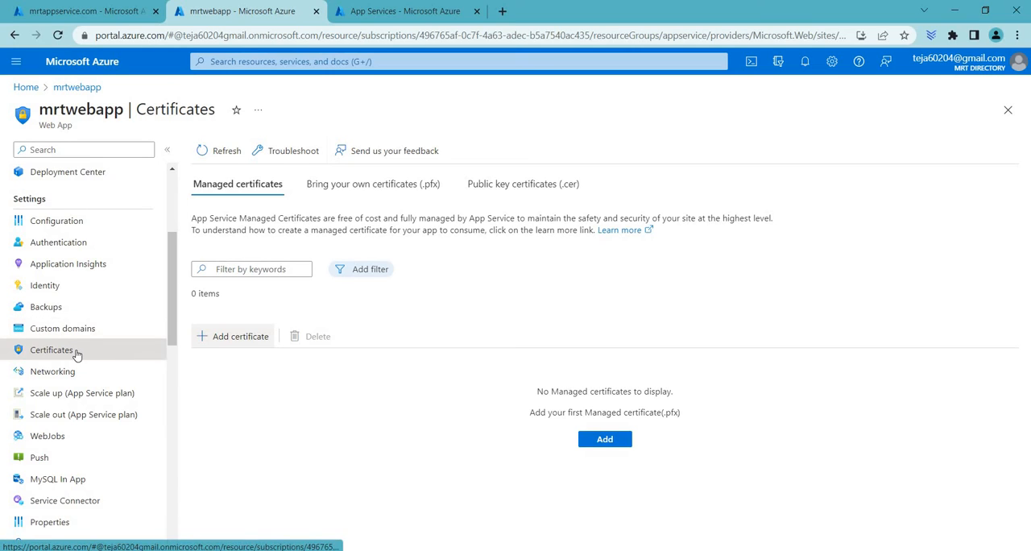
mouse_move(51, 350)
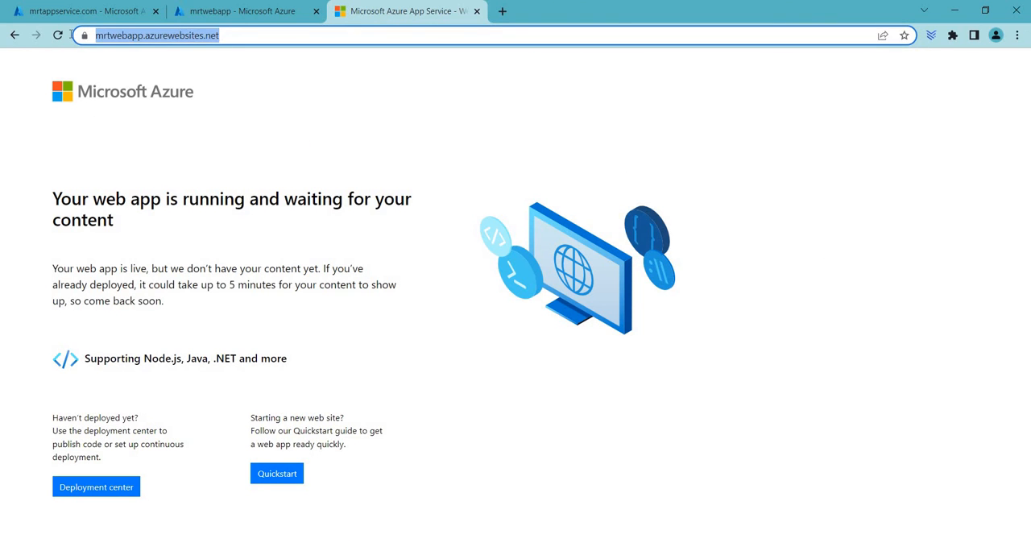
left_click(80, 10)
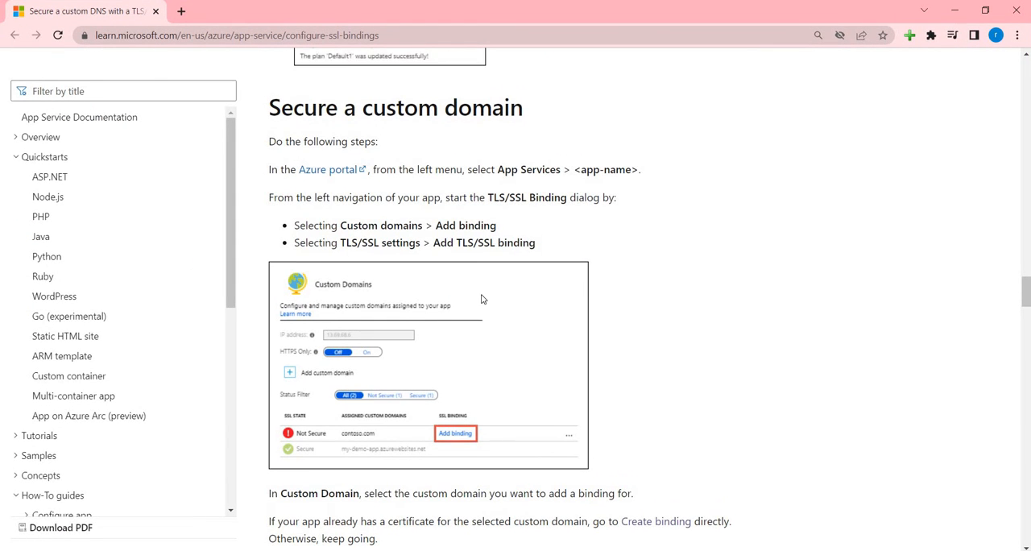
- Scroll the Learn article past Add a certificate and Create binding to the Enforce HTTPS section
scroll("up", 3)
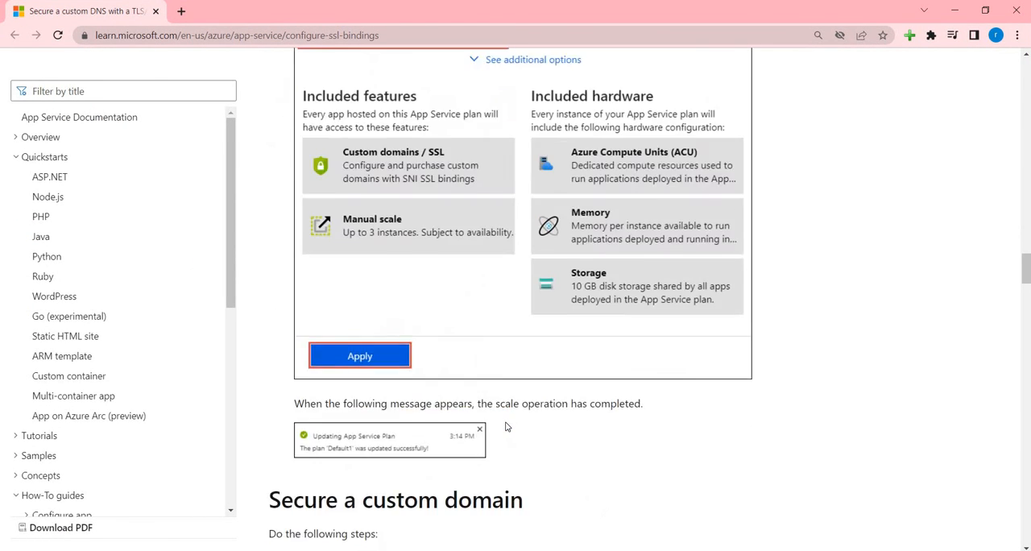
scroll("down", 3)
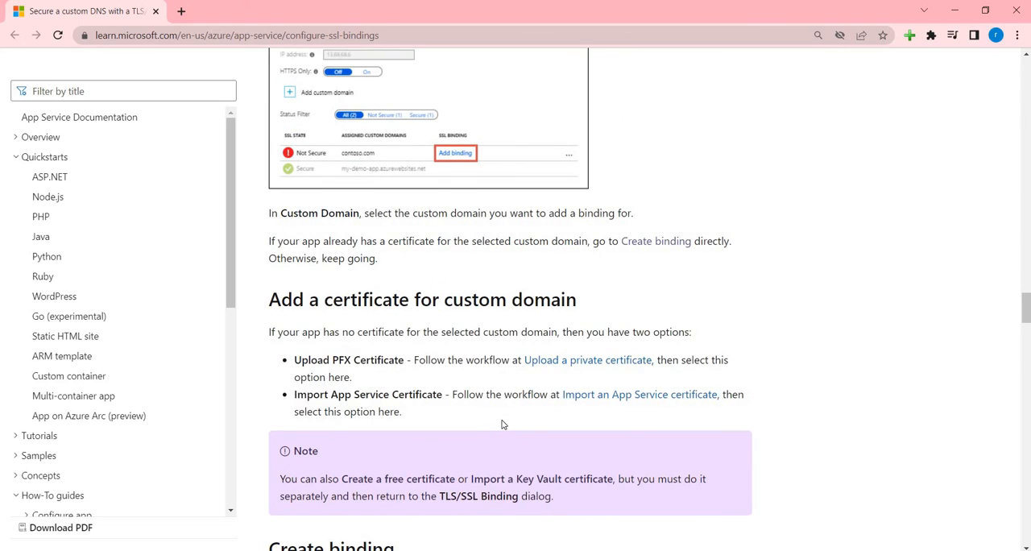
scroll("down", 3)
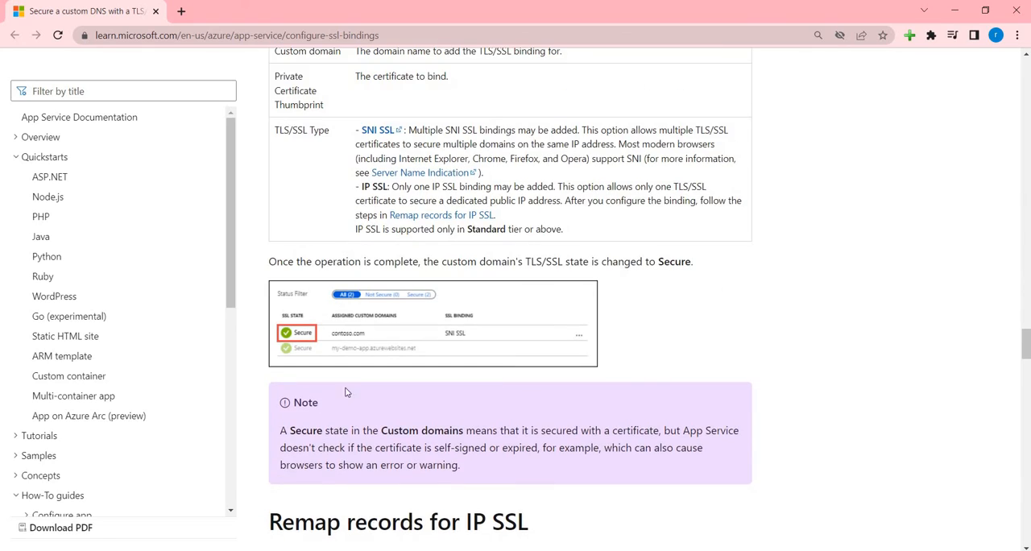
scroll("down", 3)
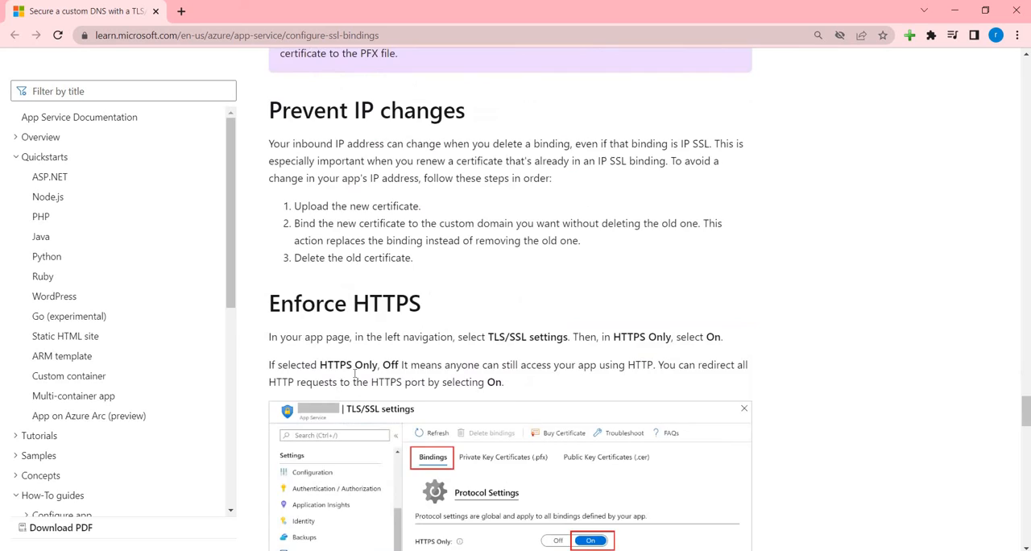
scroll("down", 3)
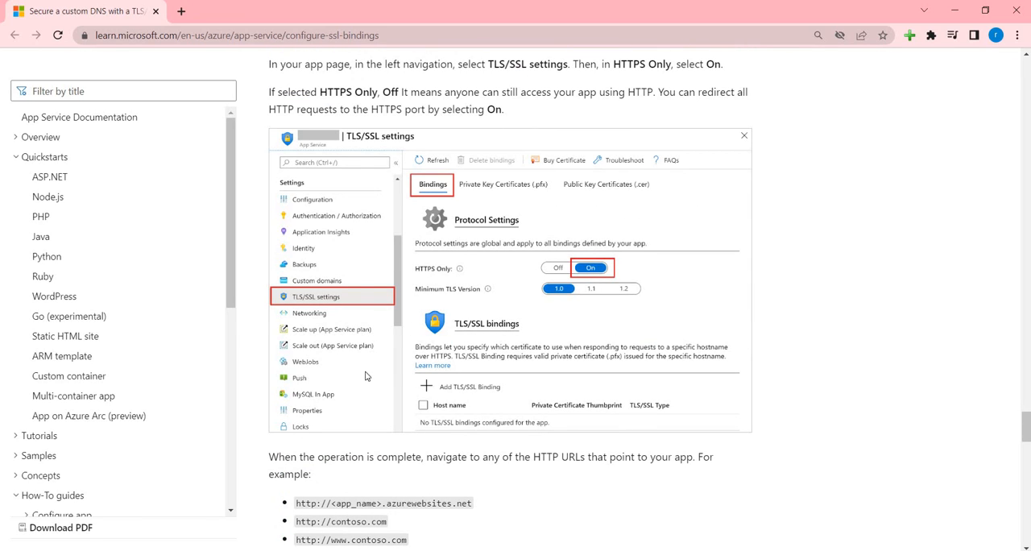
mouse_move(554, 330)
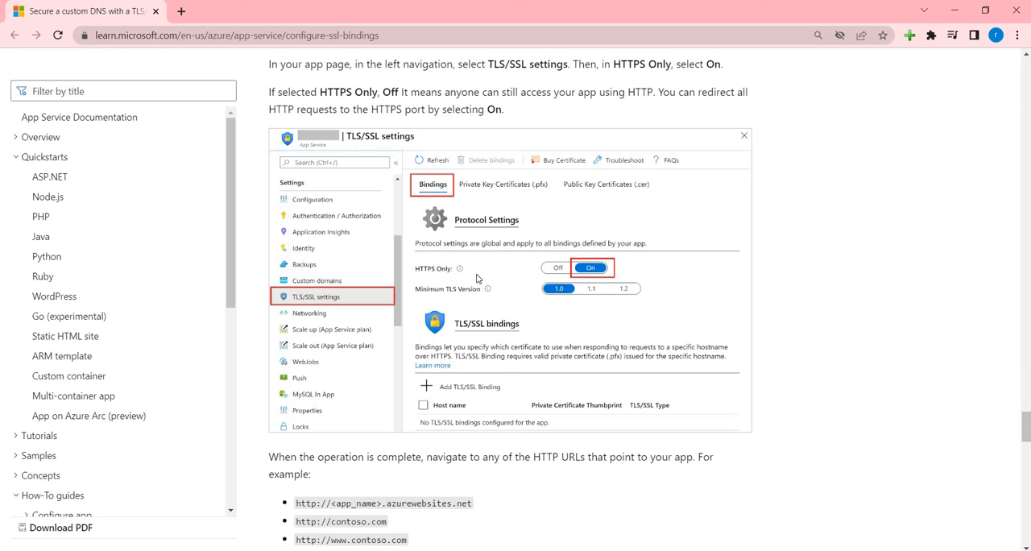
mouse_move(546, 279)
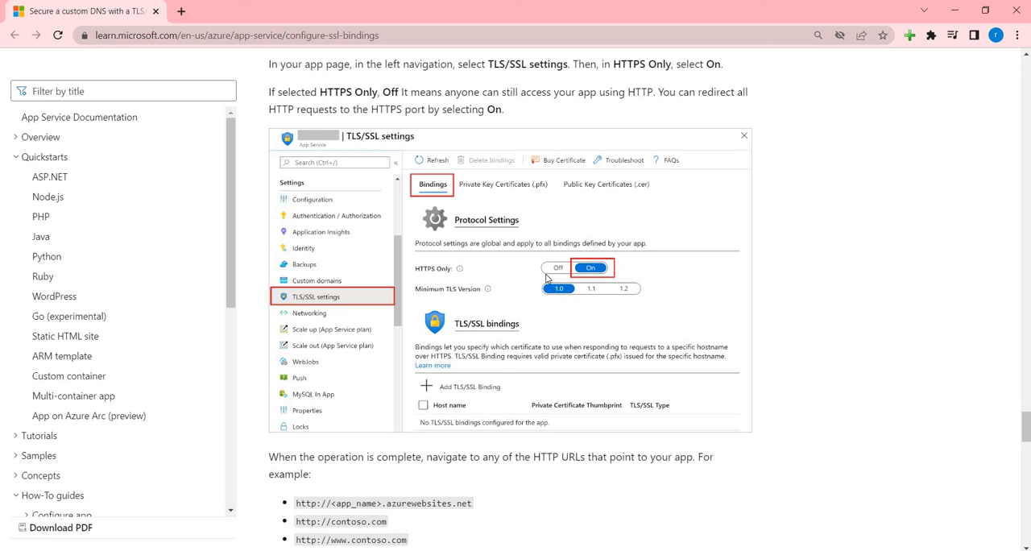
mouse_move(530, 270)
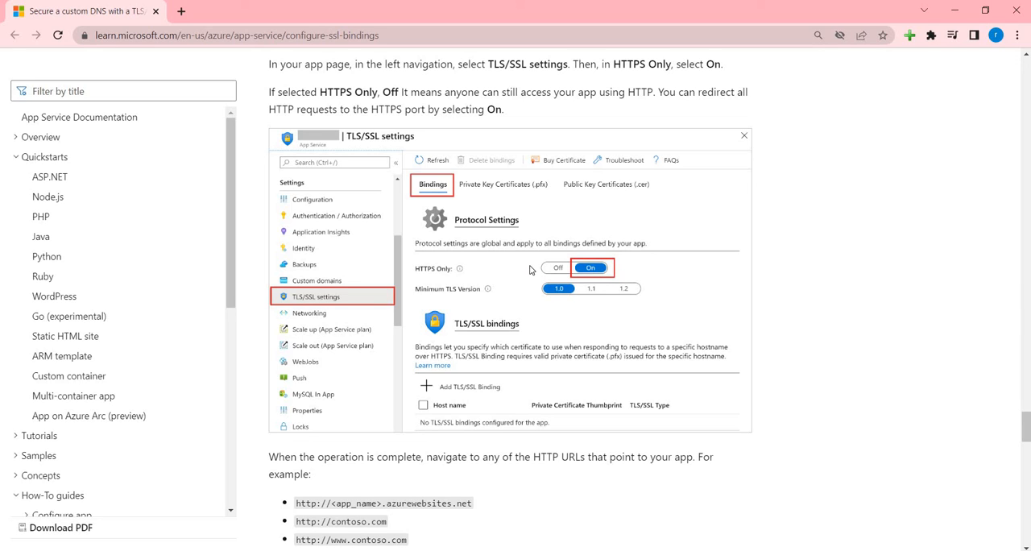
mouse_move(602, 280)
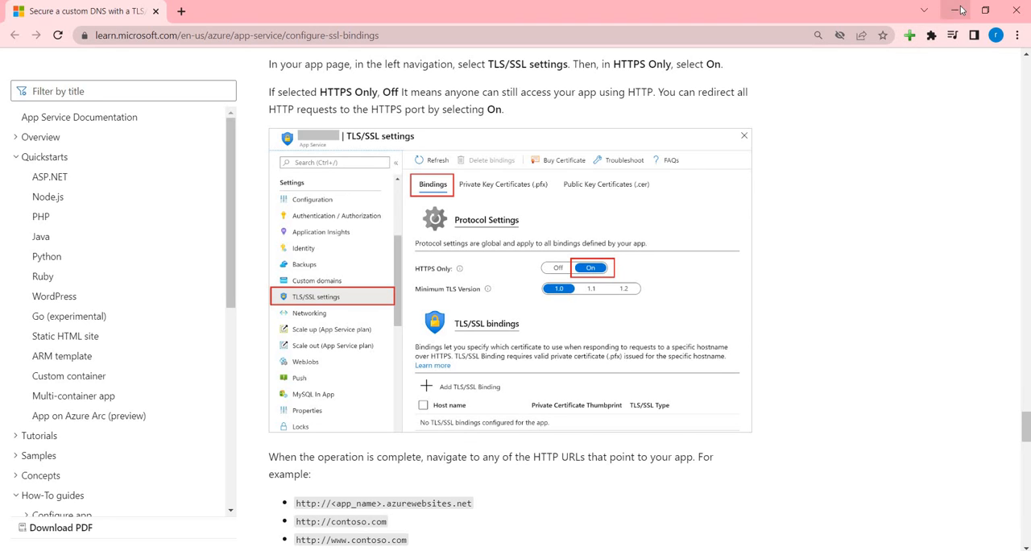
- Minimize the Learn window and return to the mrtwebapp web app Overview tab
left_click(234, 10)
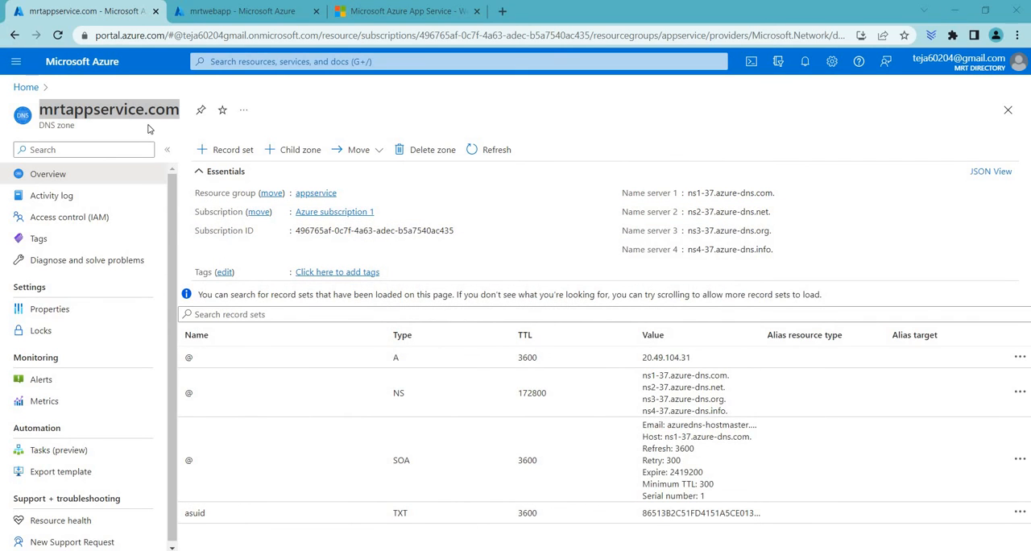
left_click(242, 9)
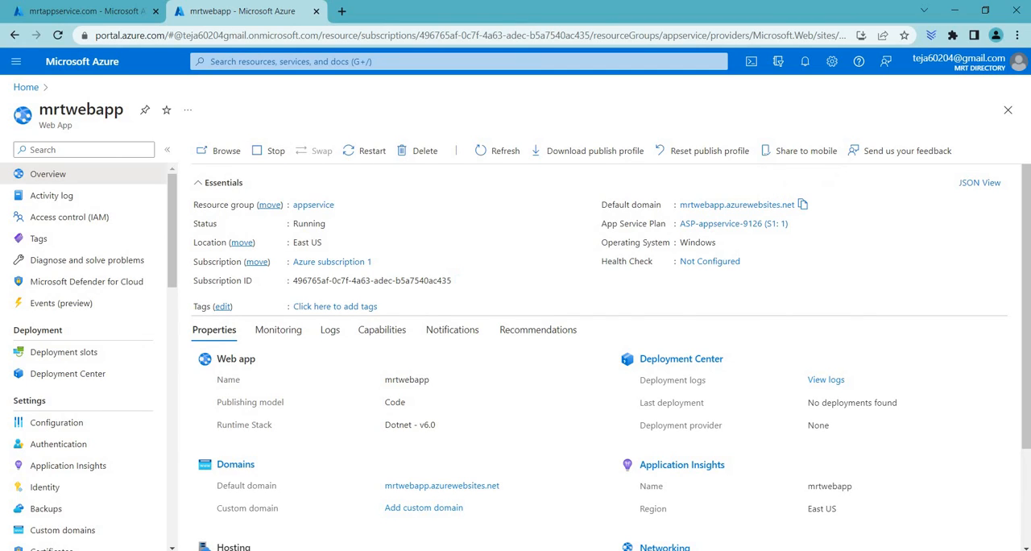